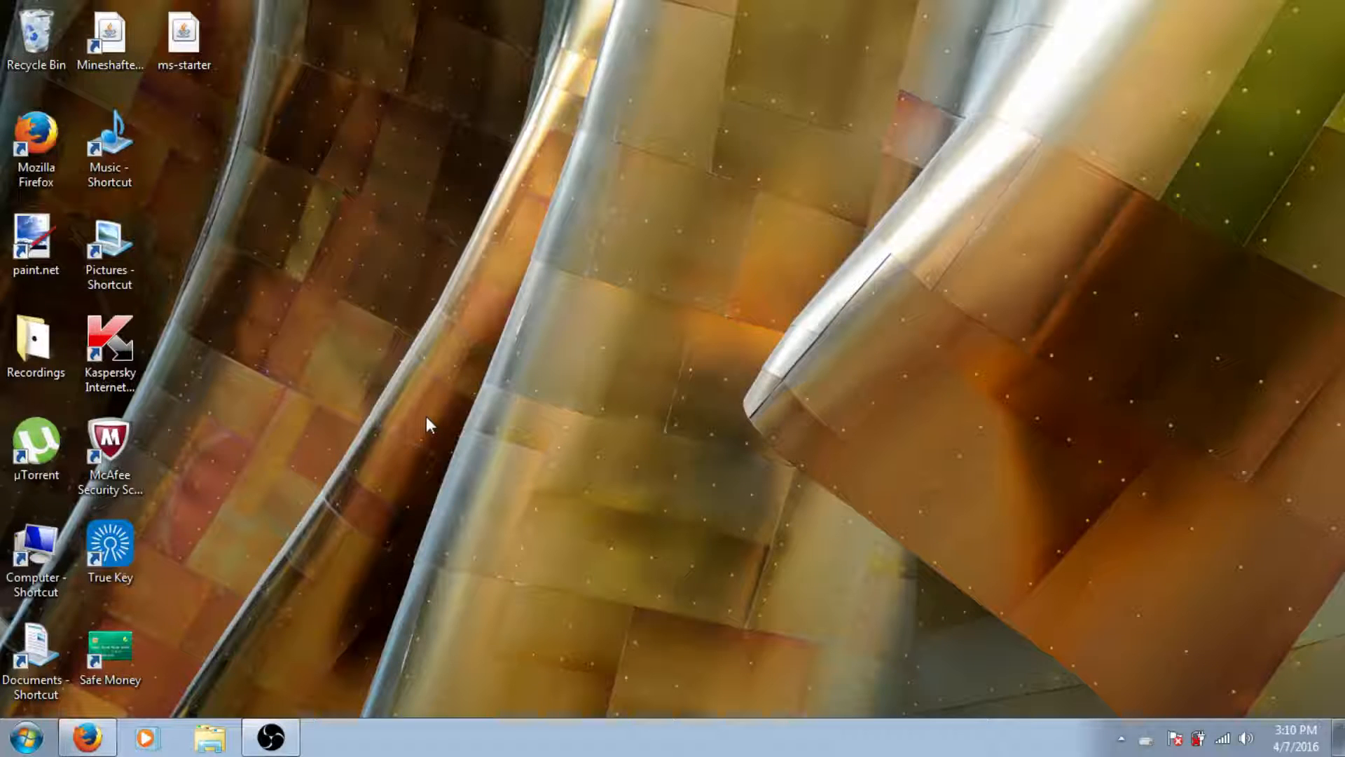
mouse_move(1151, 653)
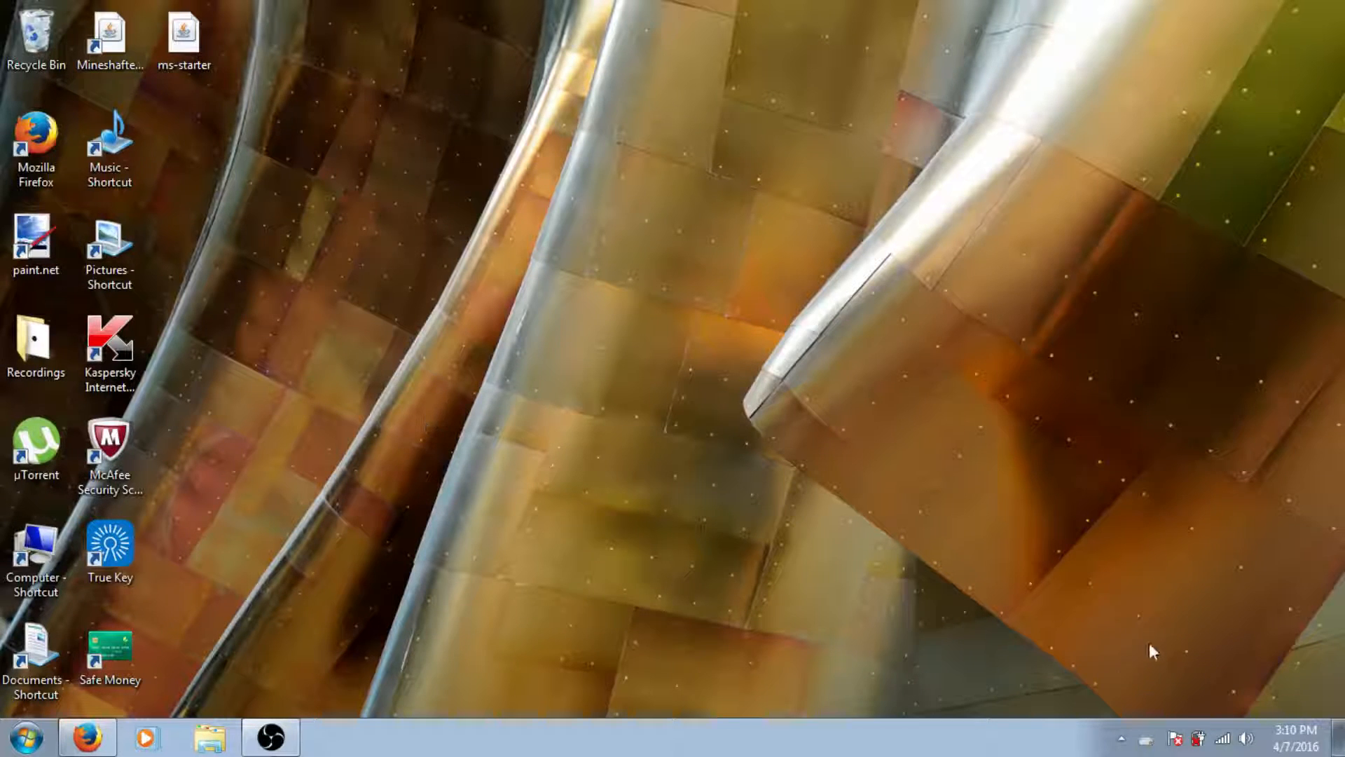
Select Mineshafter-launcher.jar on the desktop and launch it.
click(114, 39)
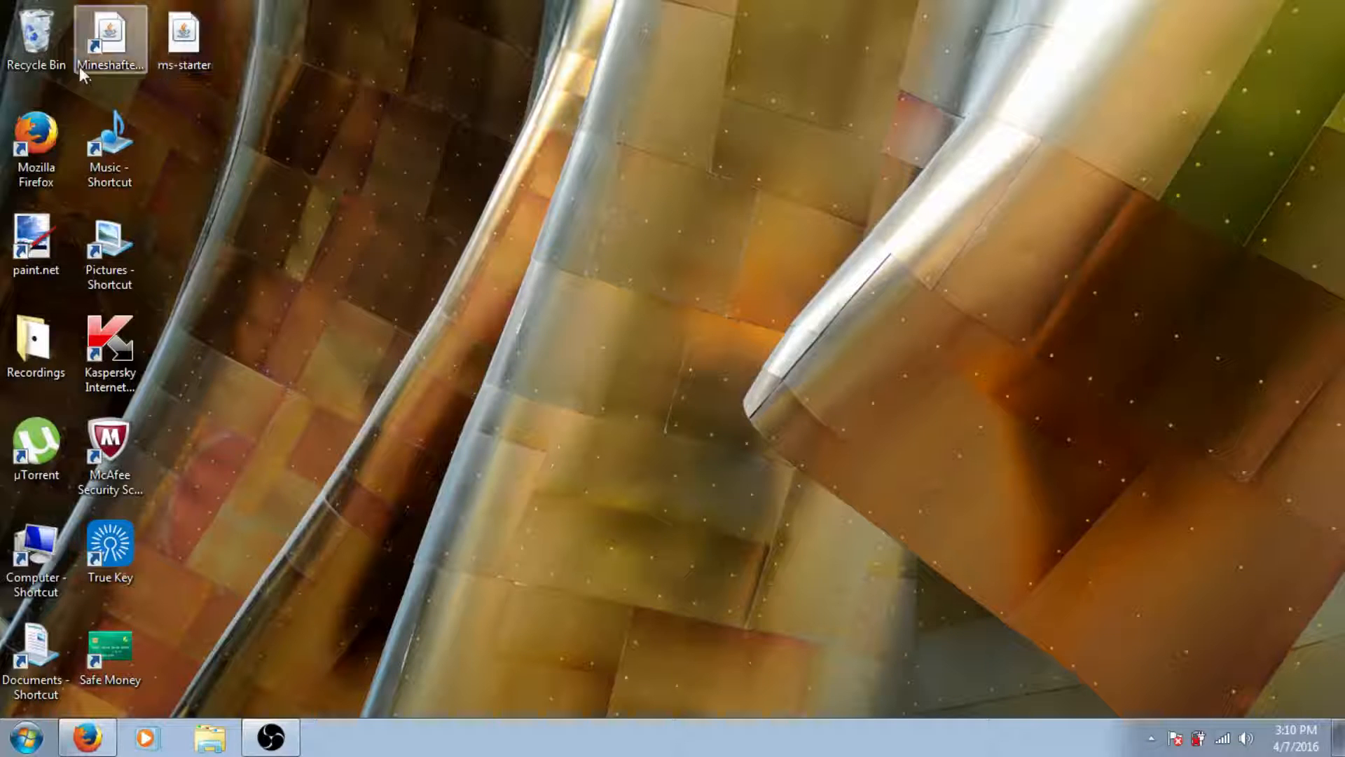
click(107, 33)
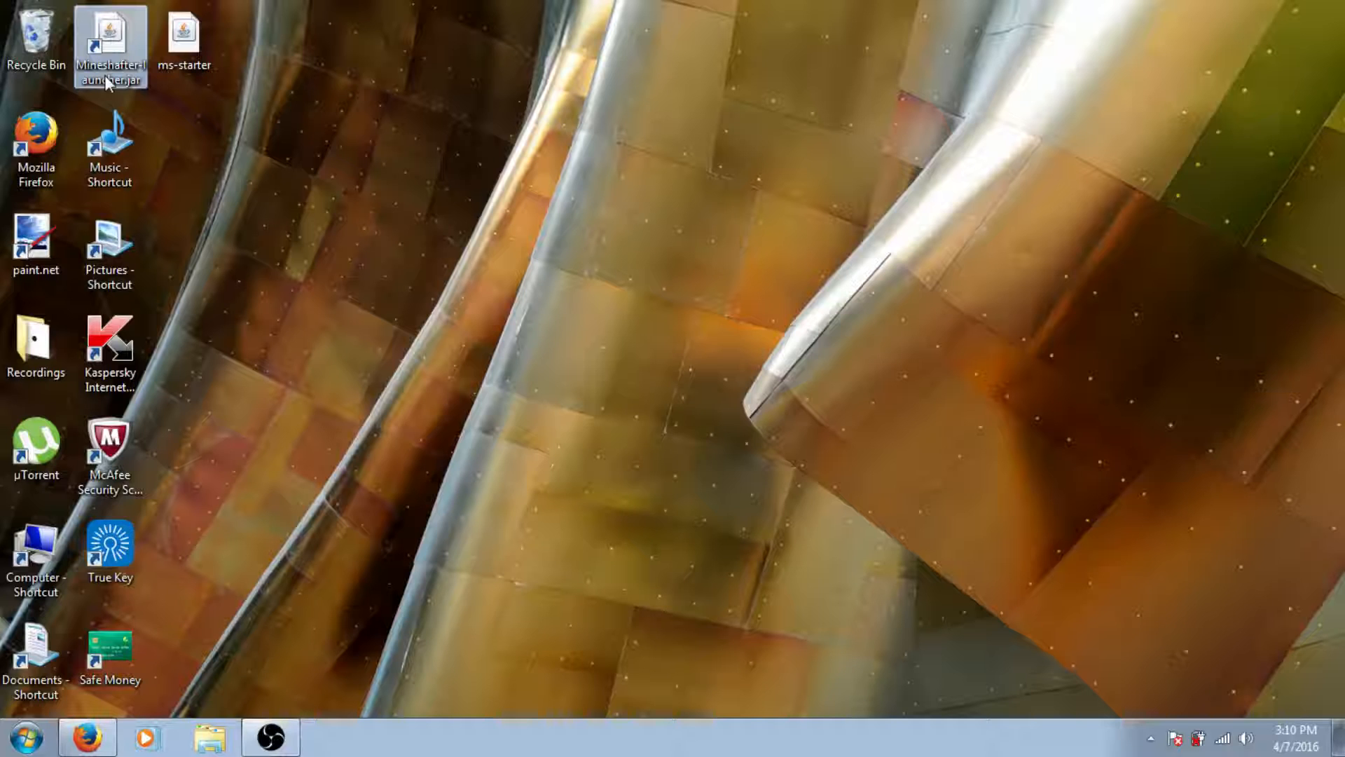
mouse_move(383, 514)
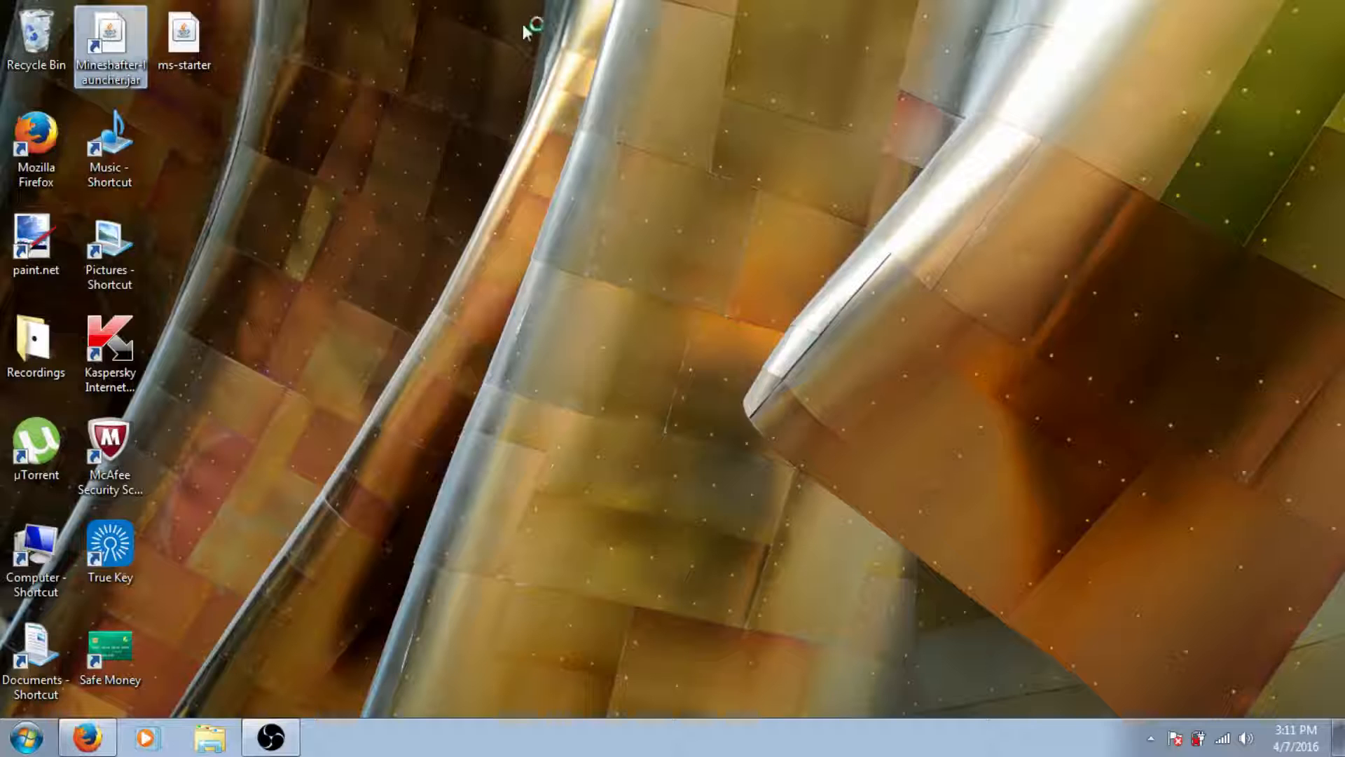
drag(525, 25, 1100, 577)
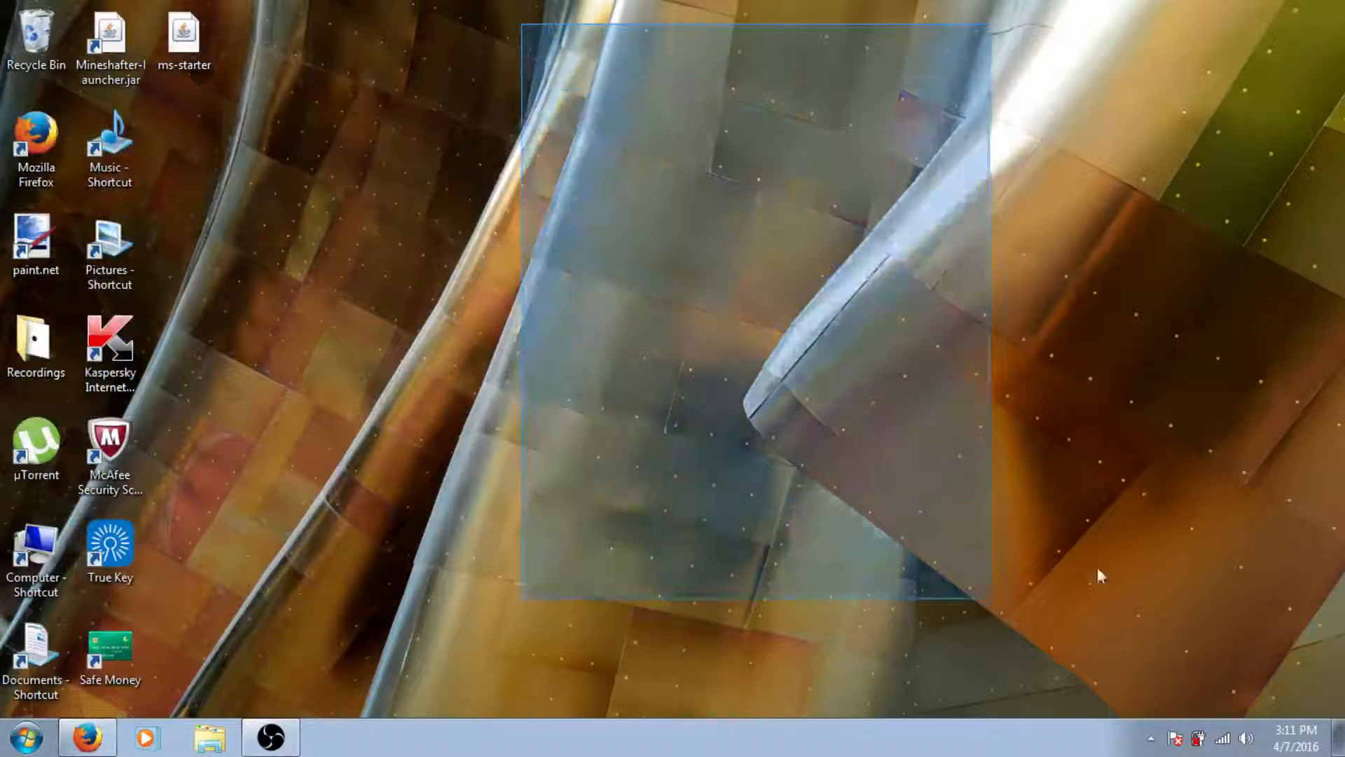
double_click(111, 32)
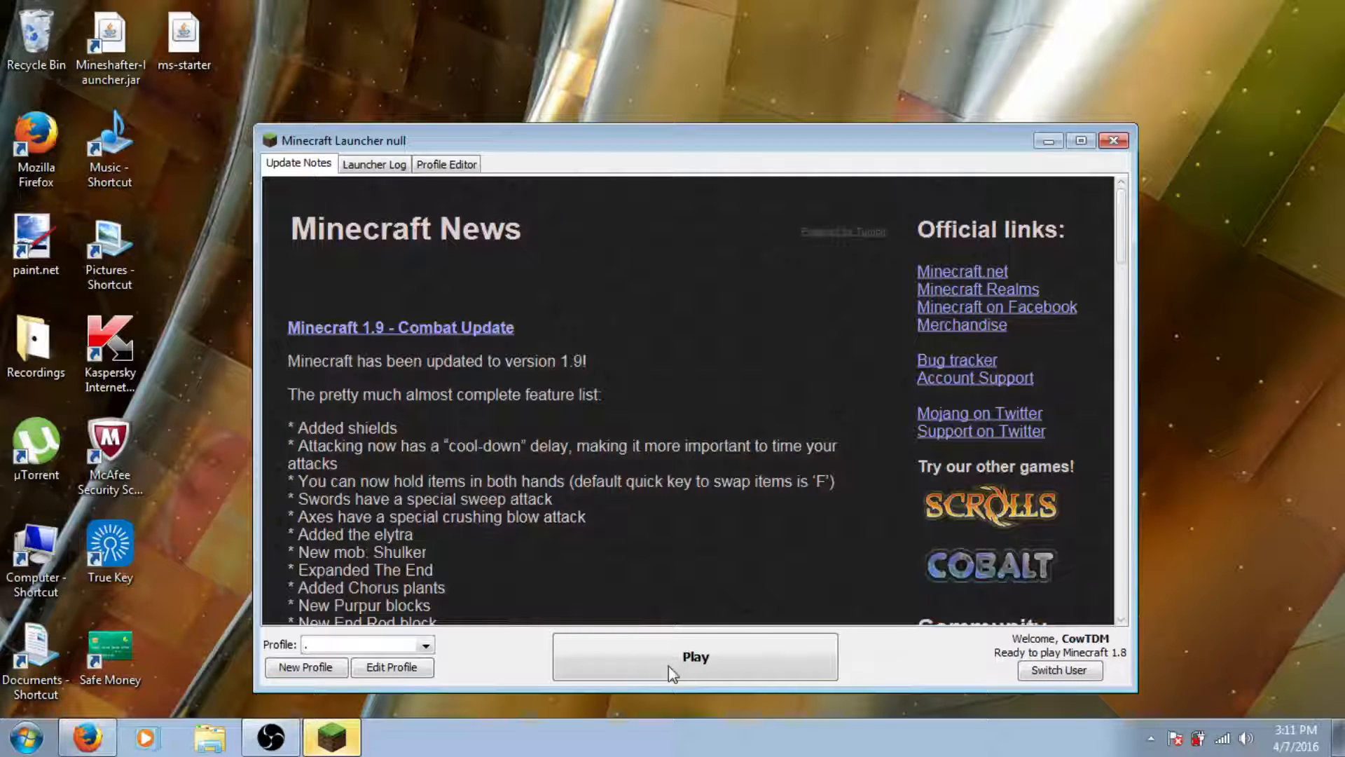
mouse_move(665, 691)
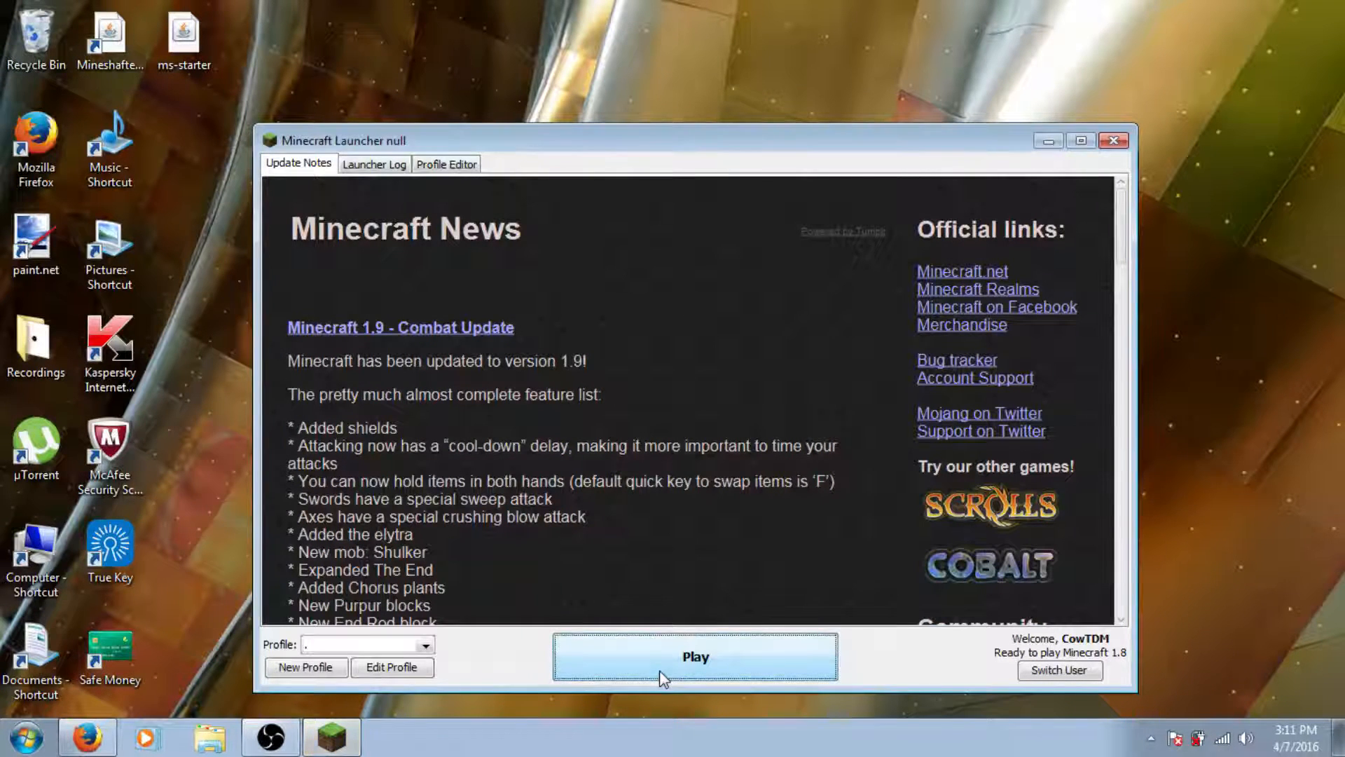
Try playing Minecraft 1.8, check the Profile Editor, then return to Update Notes.
click(694, 656)
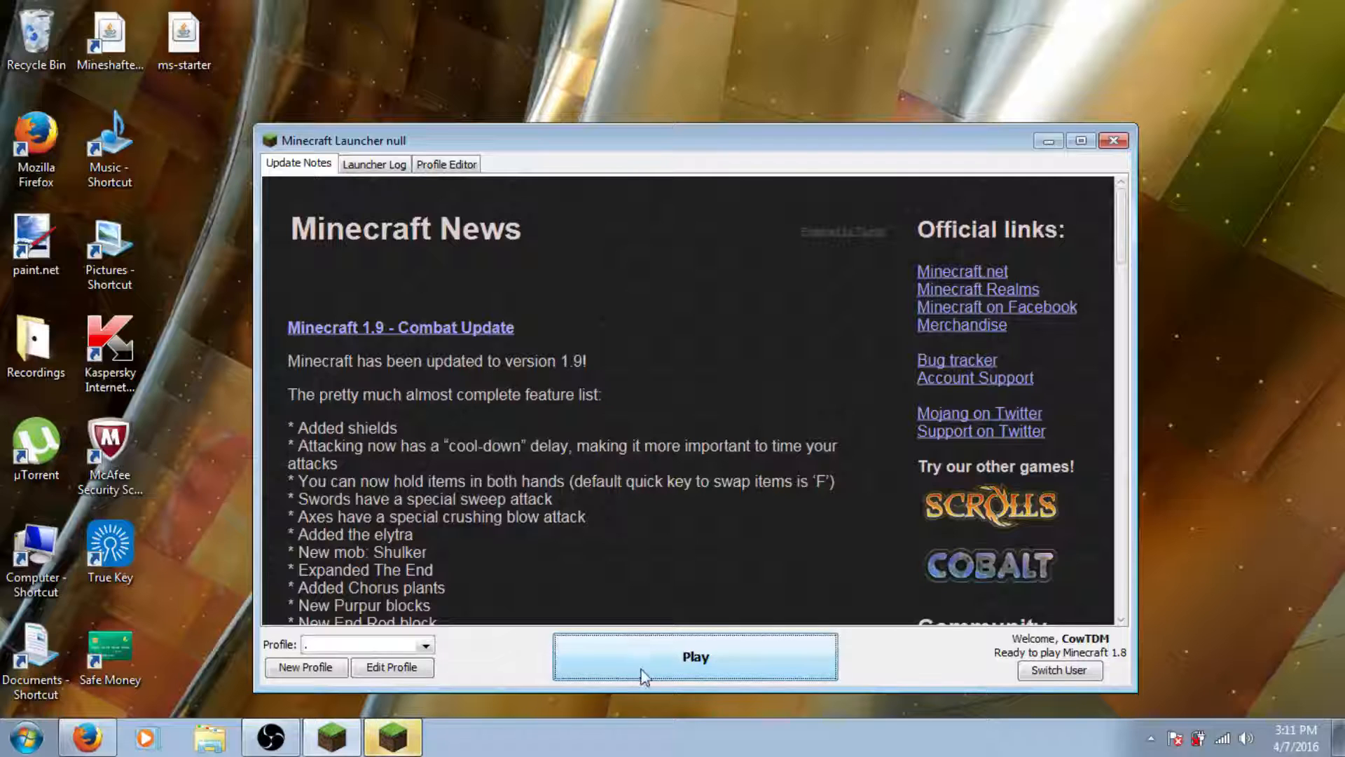
click(694, 674)
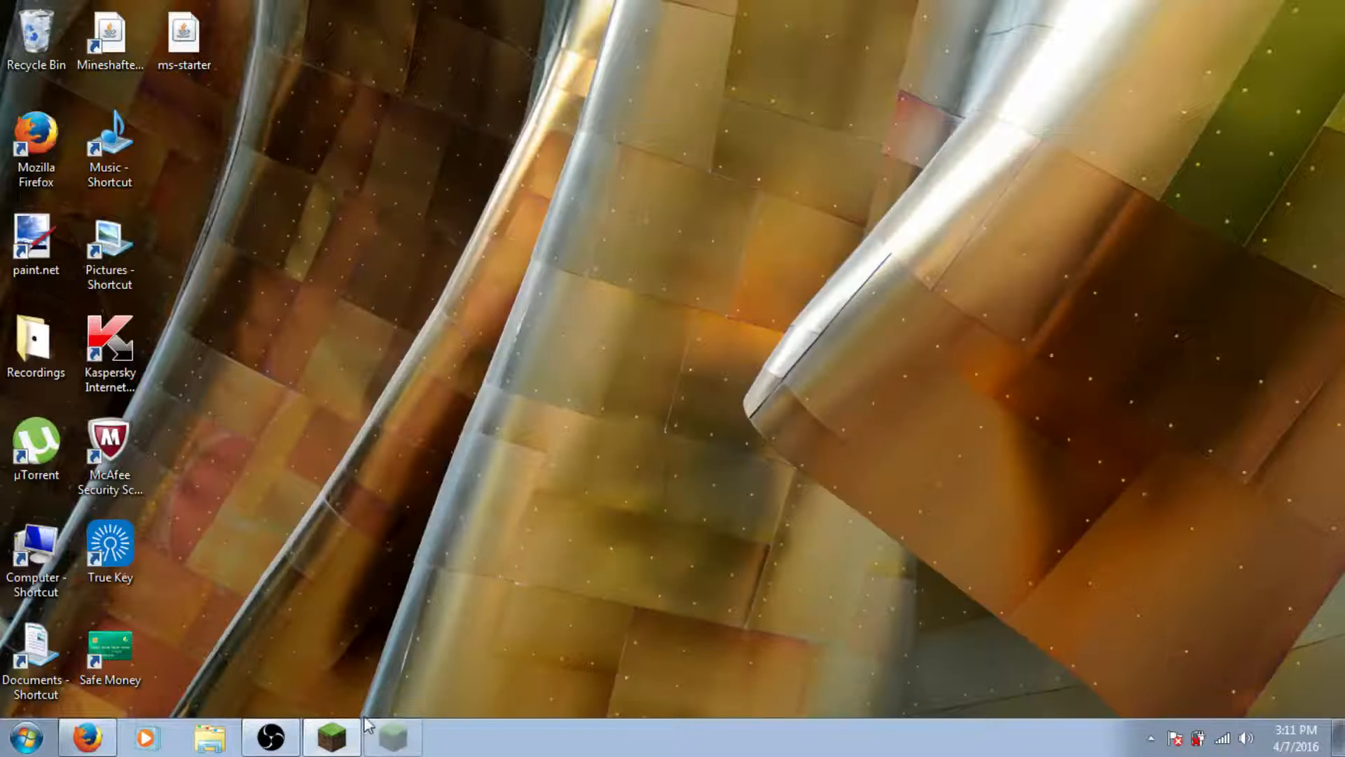
click(330, 736)
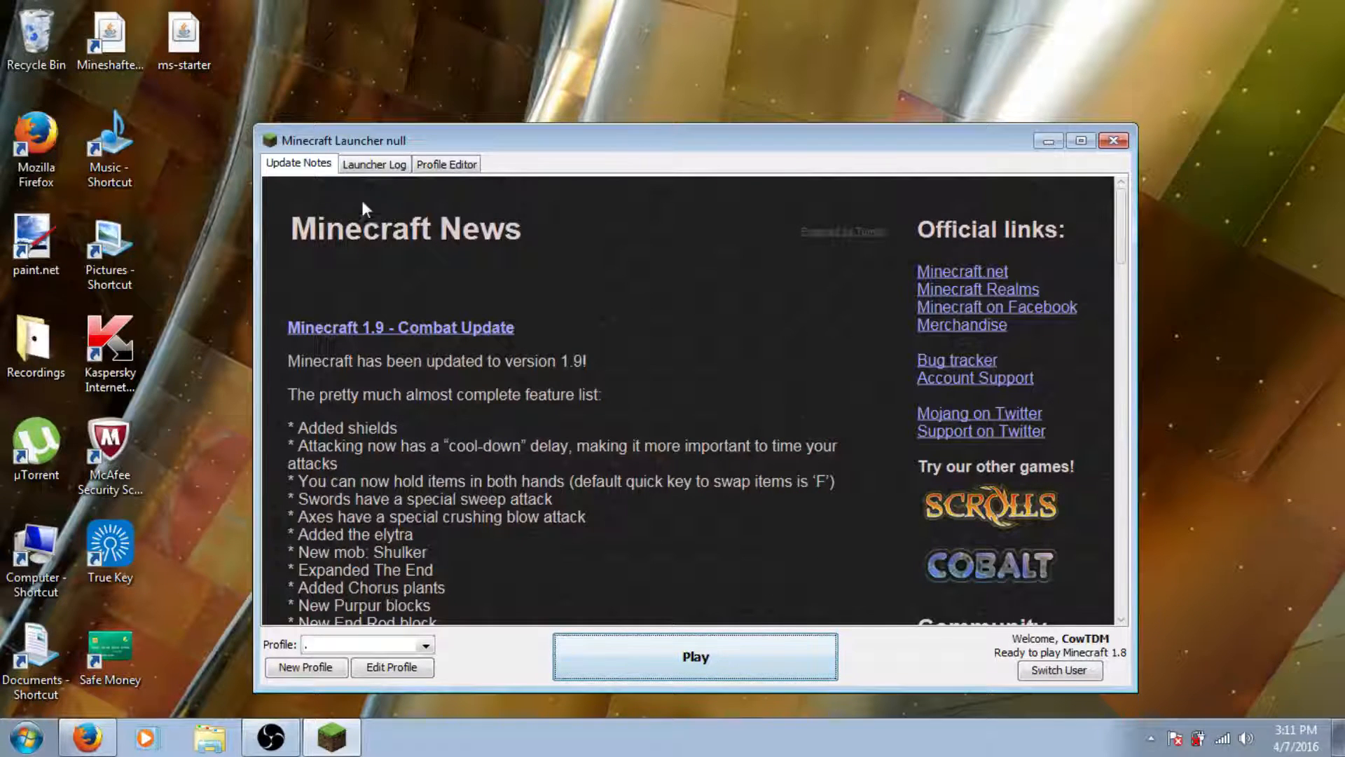
click(446, 163)
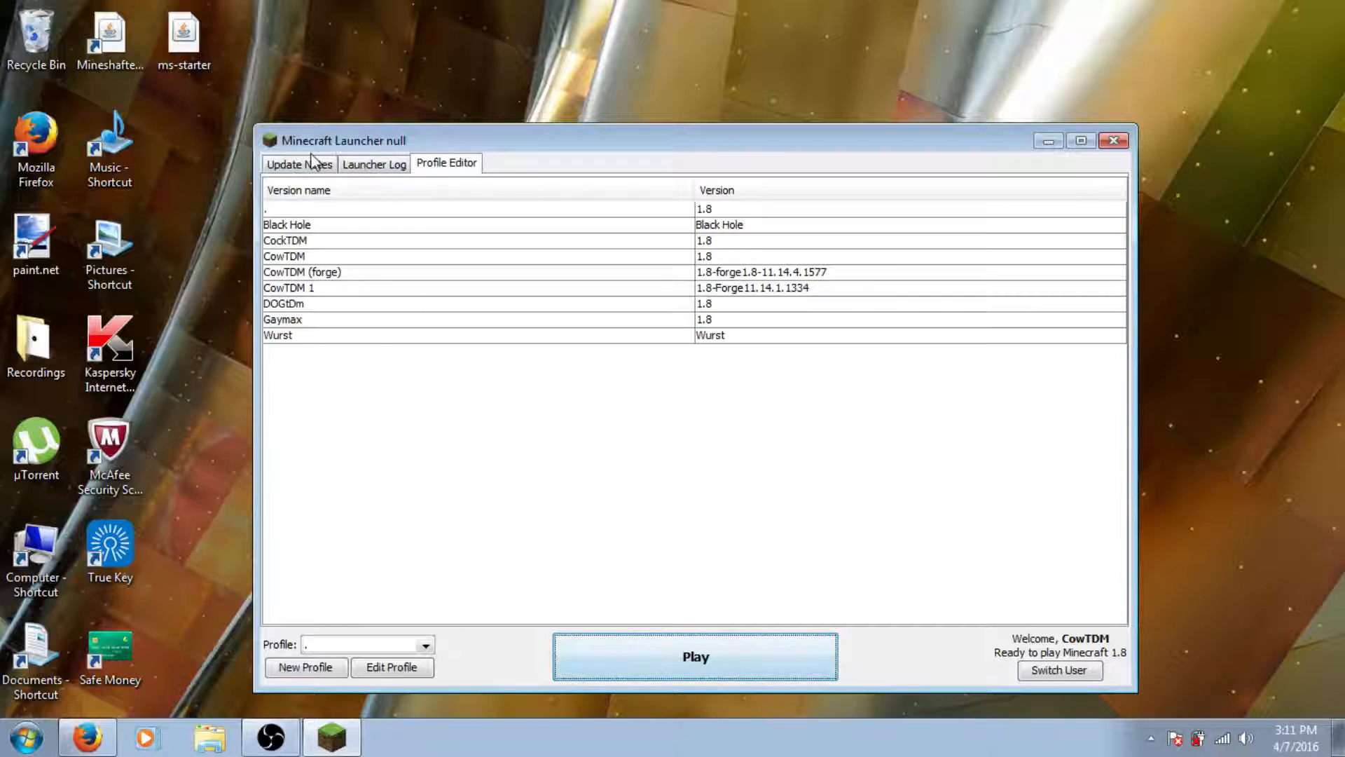
click(299, 164)
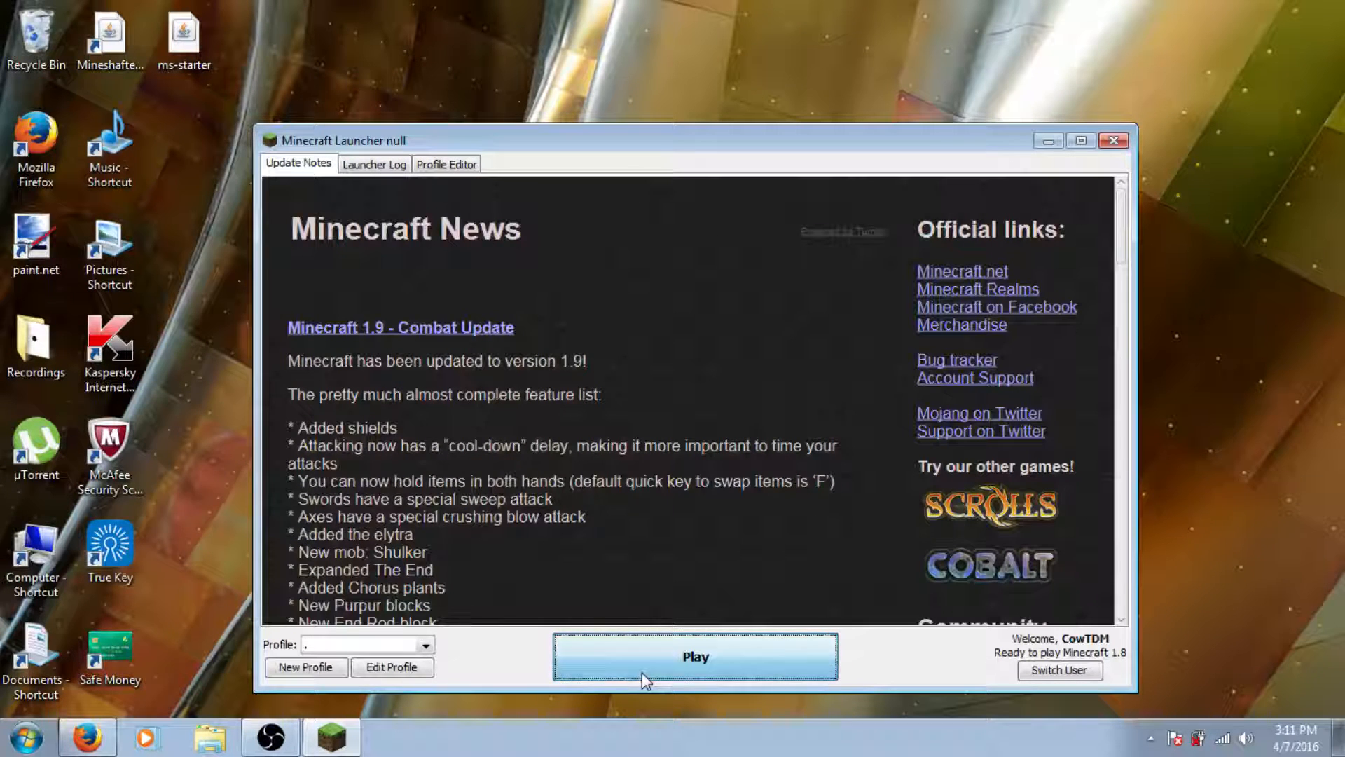
mouse_move(381, 181)
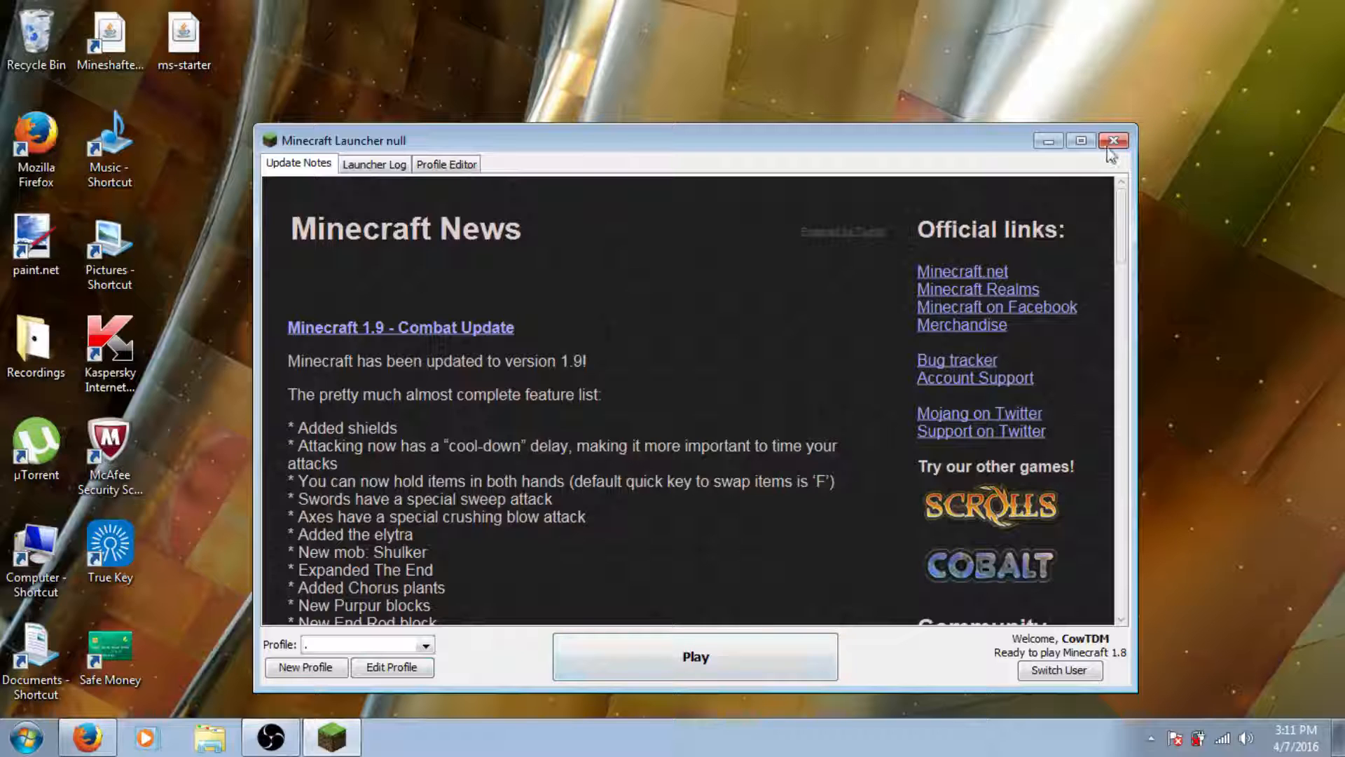
mouse_move(1114, 145)
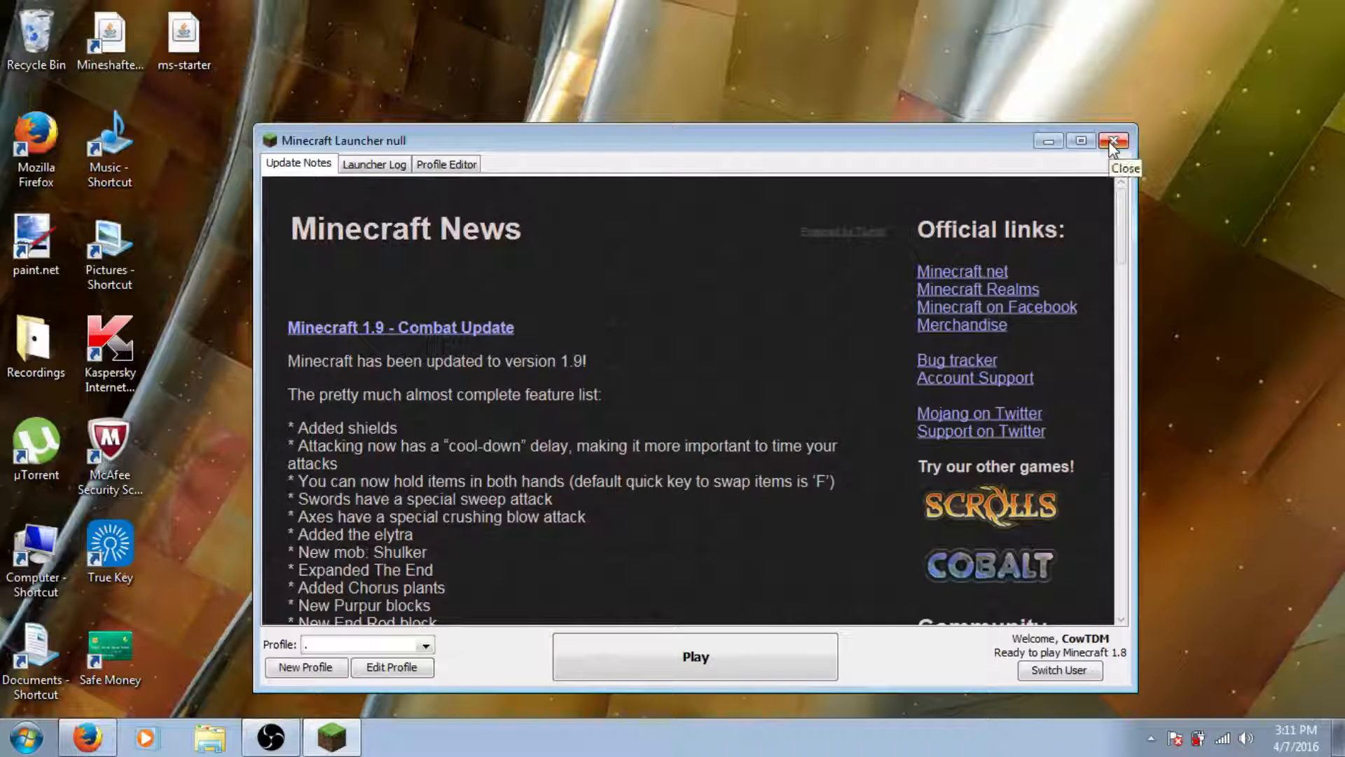
Close the launcher and download ms-starter.jar from its MediaFire link in Firefox.
click(1112, 141)
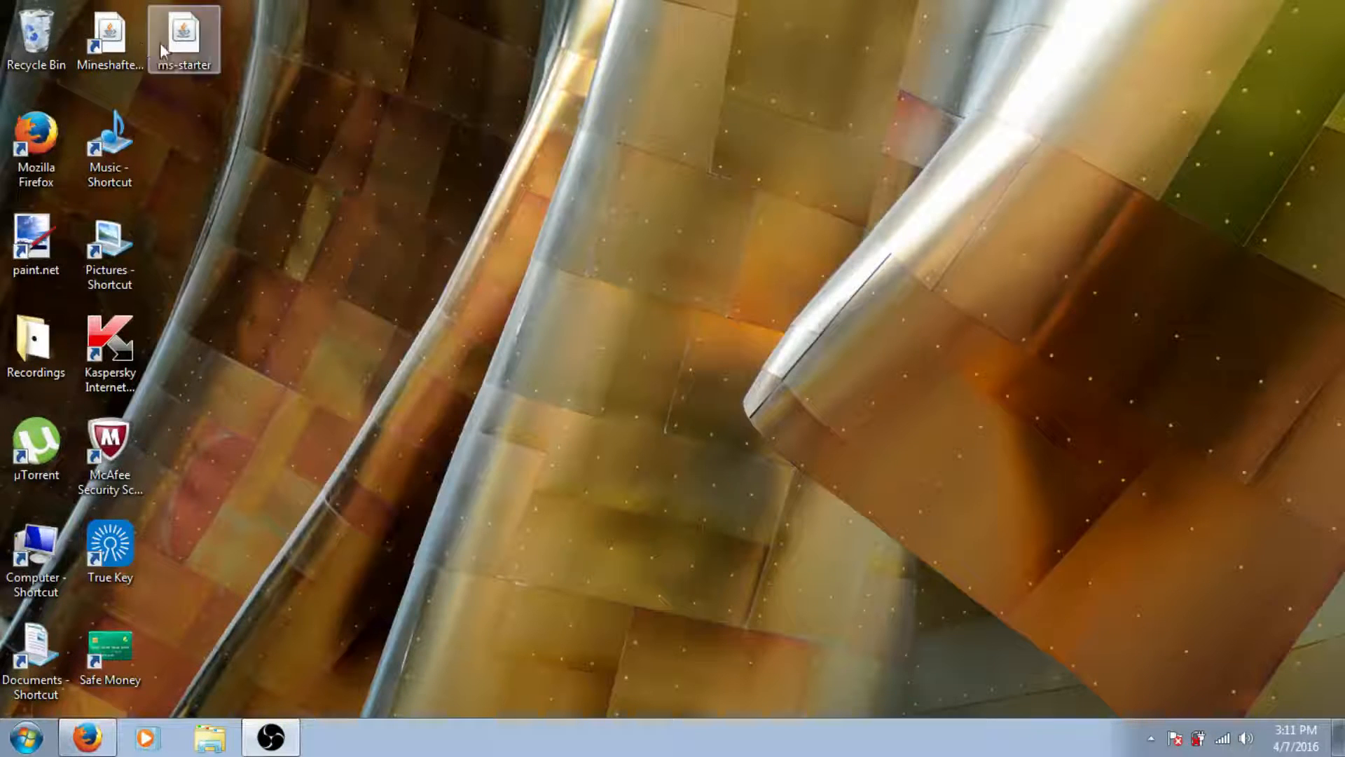
click(185, 35)
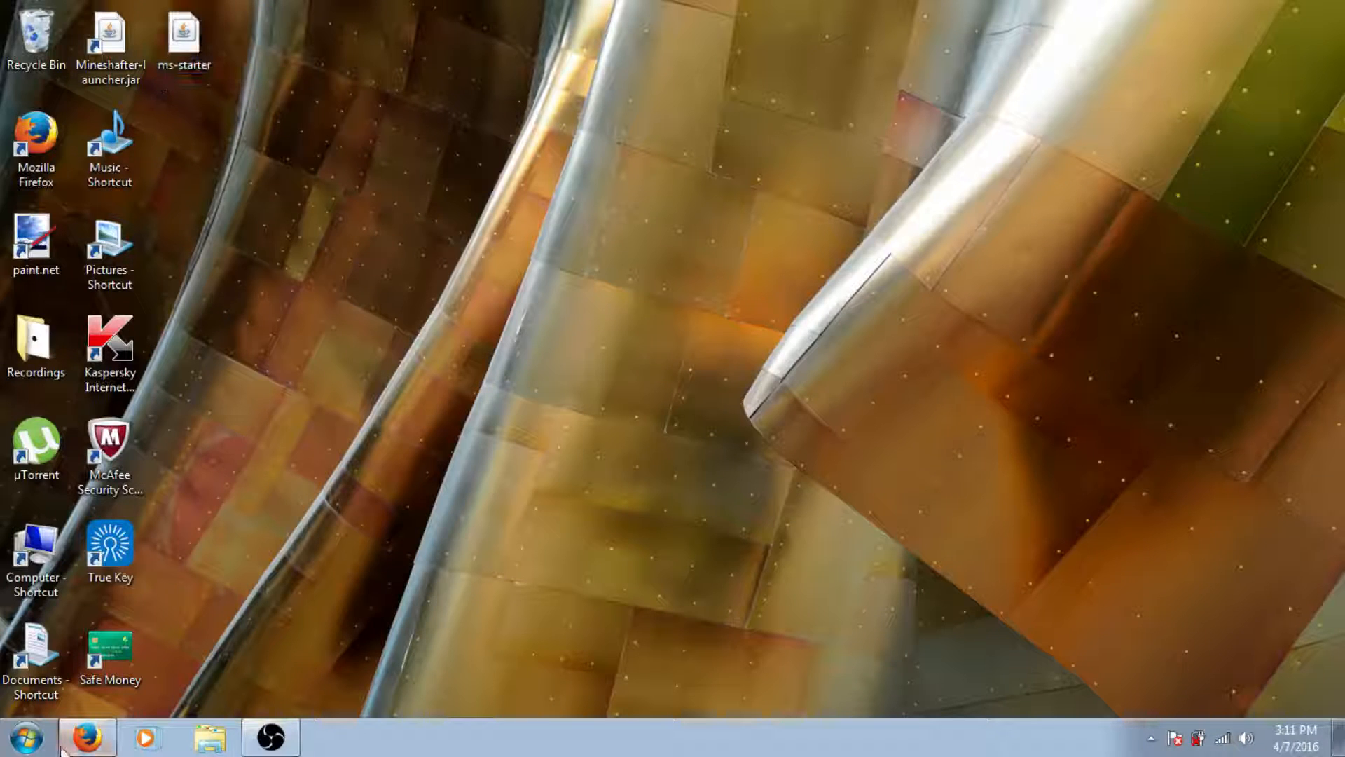
click(82, 731)
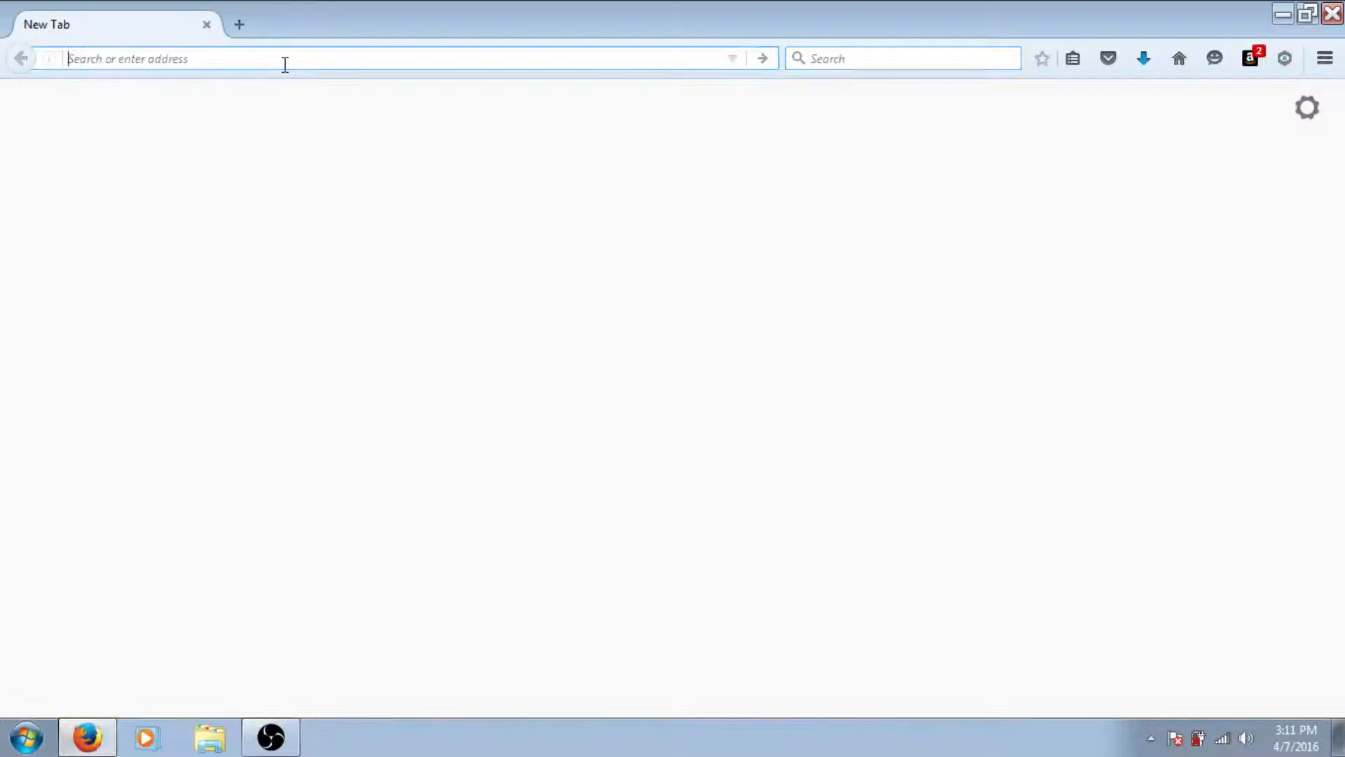
text(http://www.mediafire.com/download/cjv4hu8ps9f5vak/ms-starter.jar)
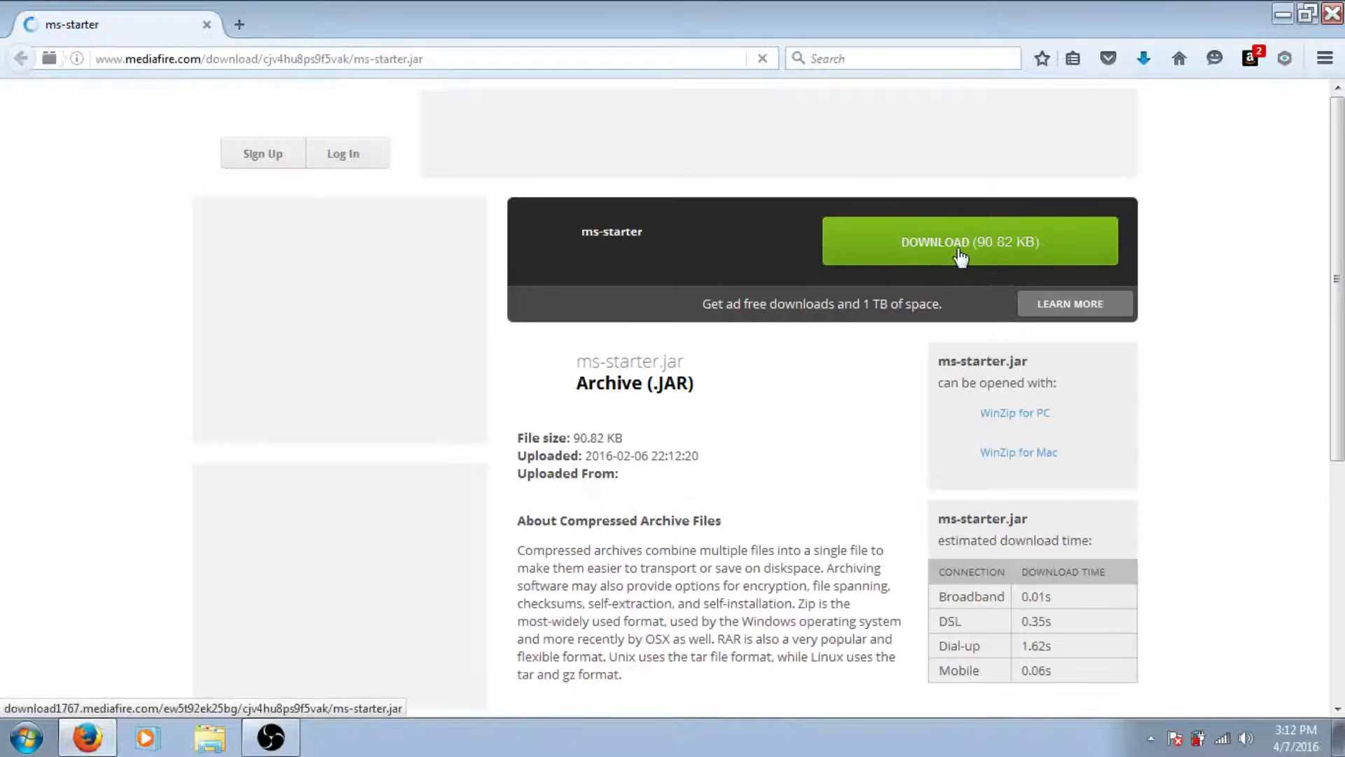
click(971, 241)
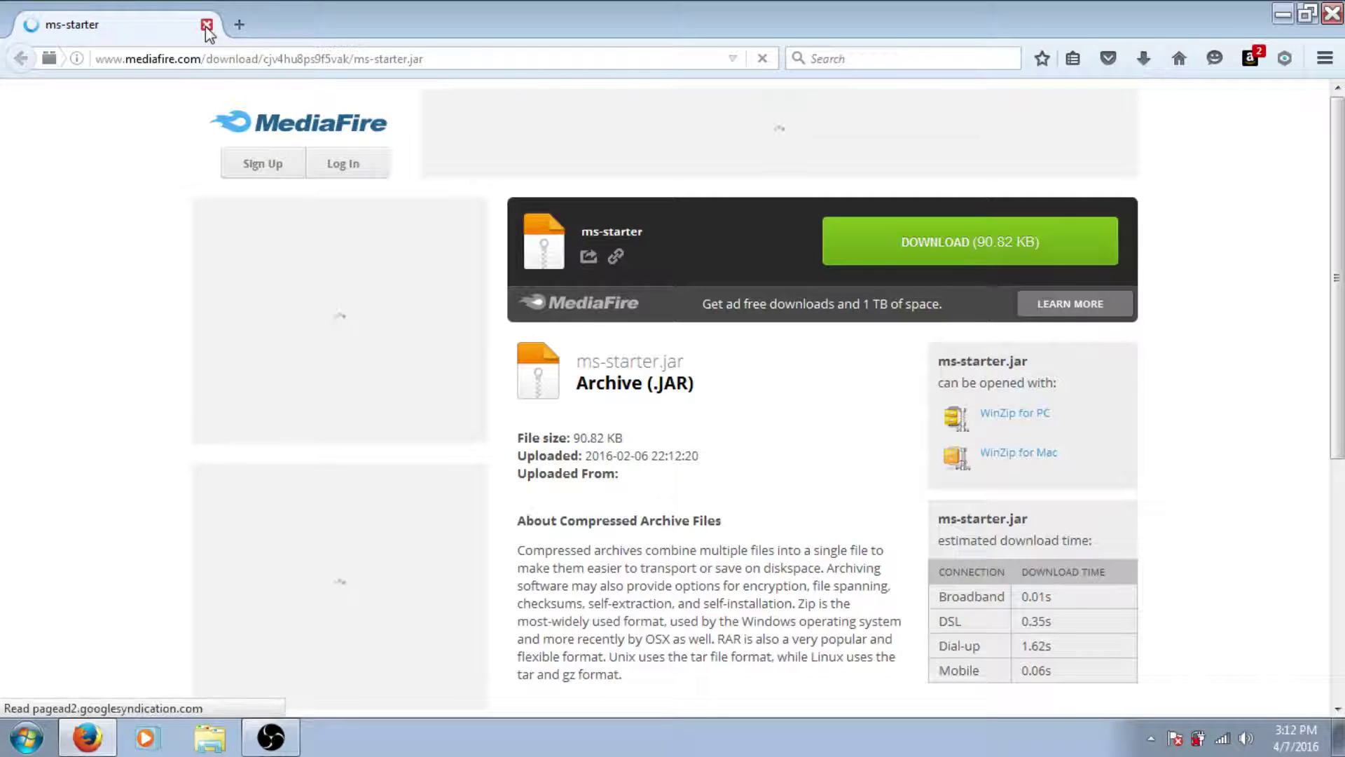
click(204, 23)
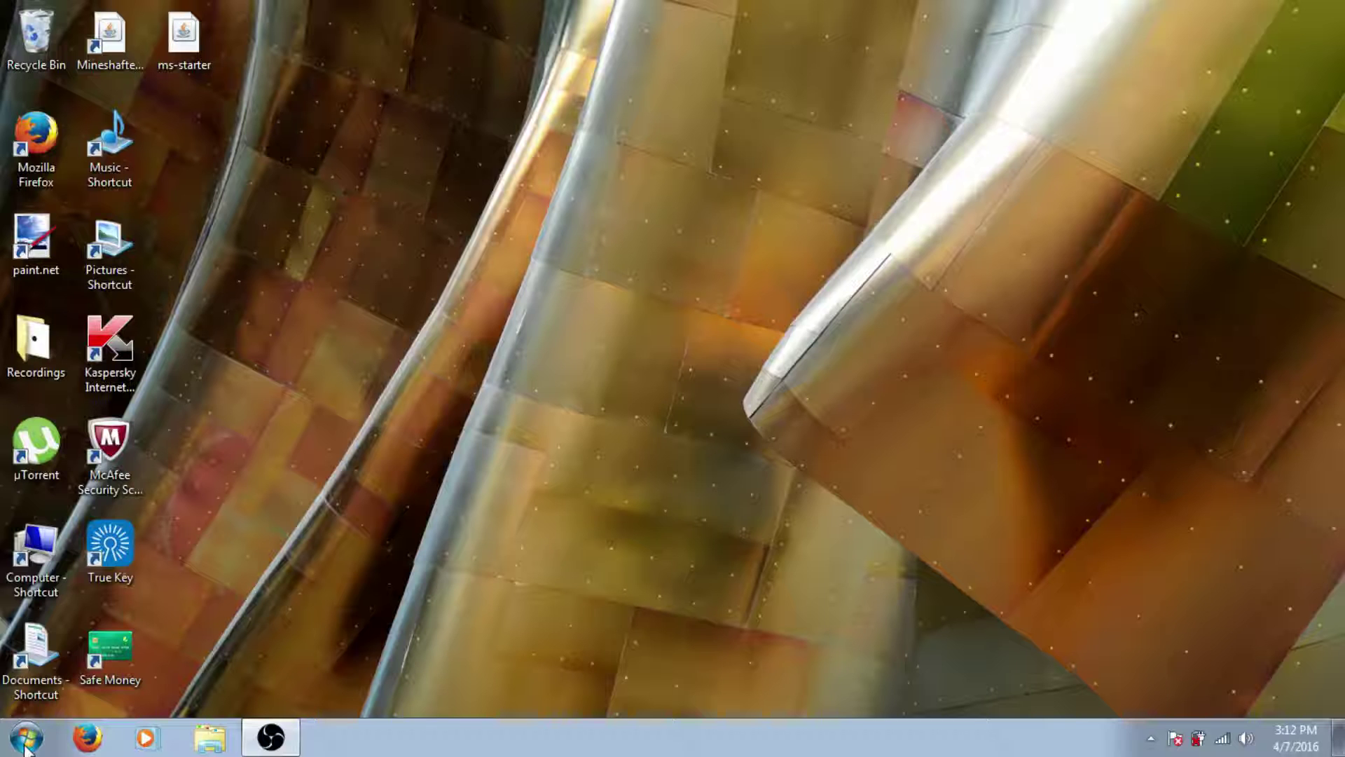
Run %appdata% from the Start menu's Run box to reach the Roaming folder.
click(30, 727)
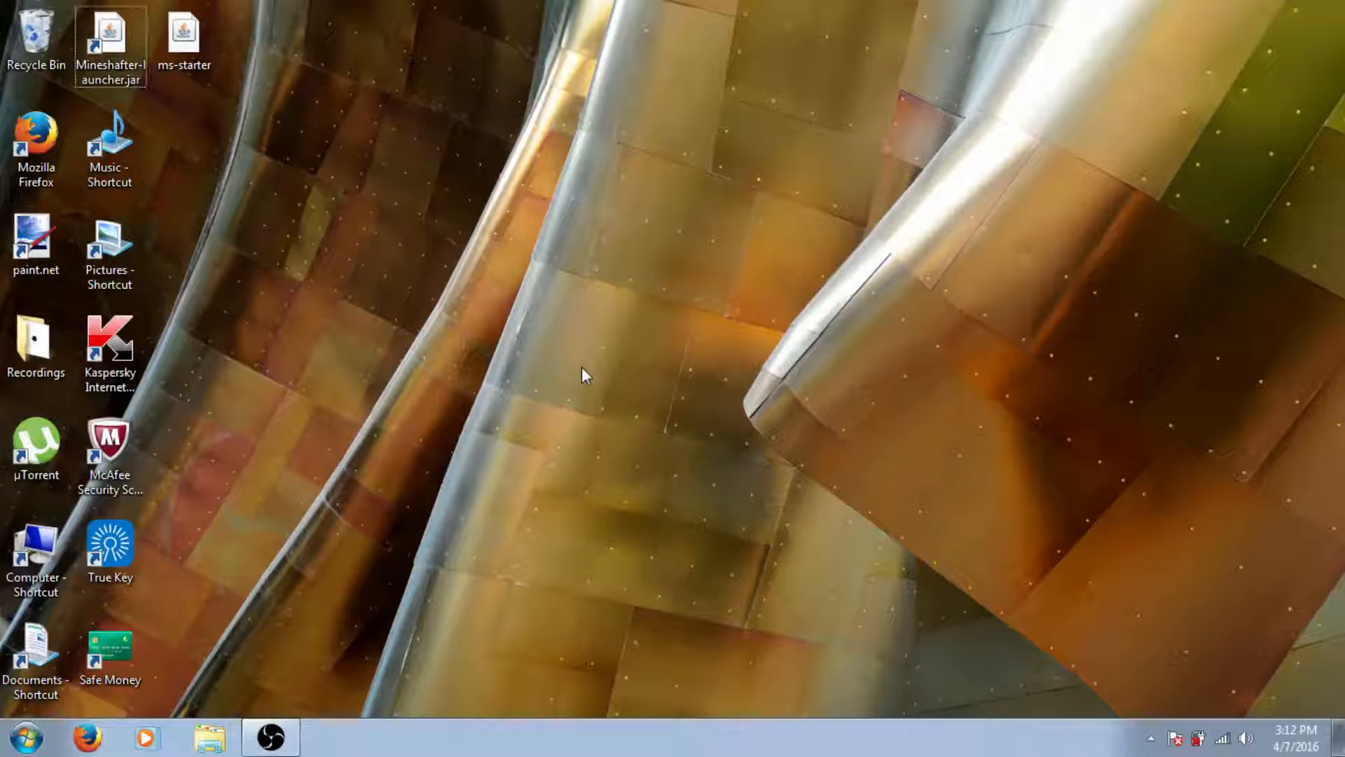
mouse_move(551, 424)
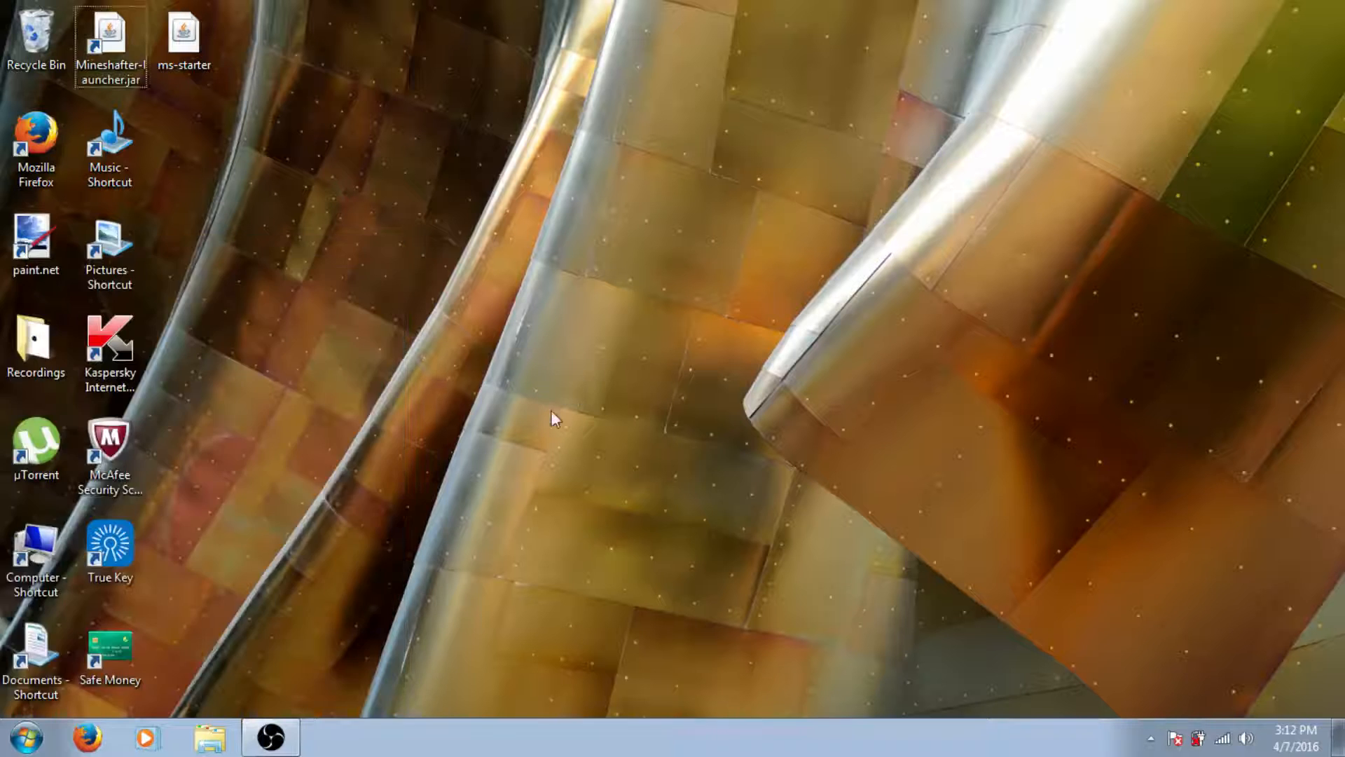
click(28, 731)
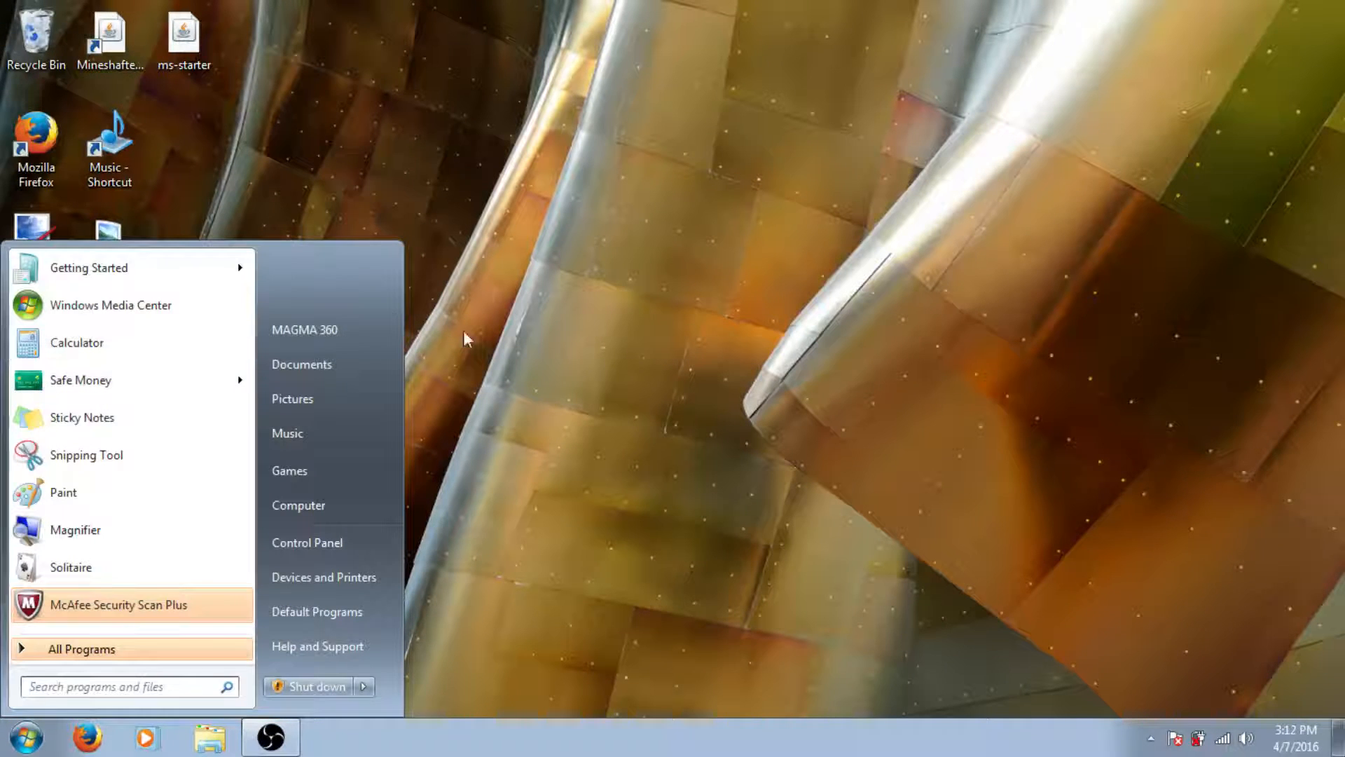
mouse_move(580, 320)
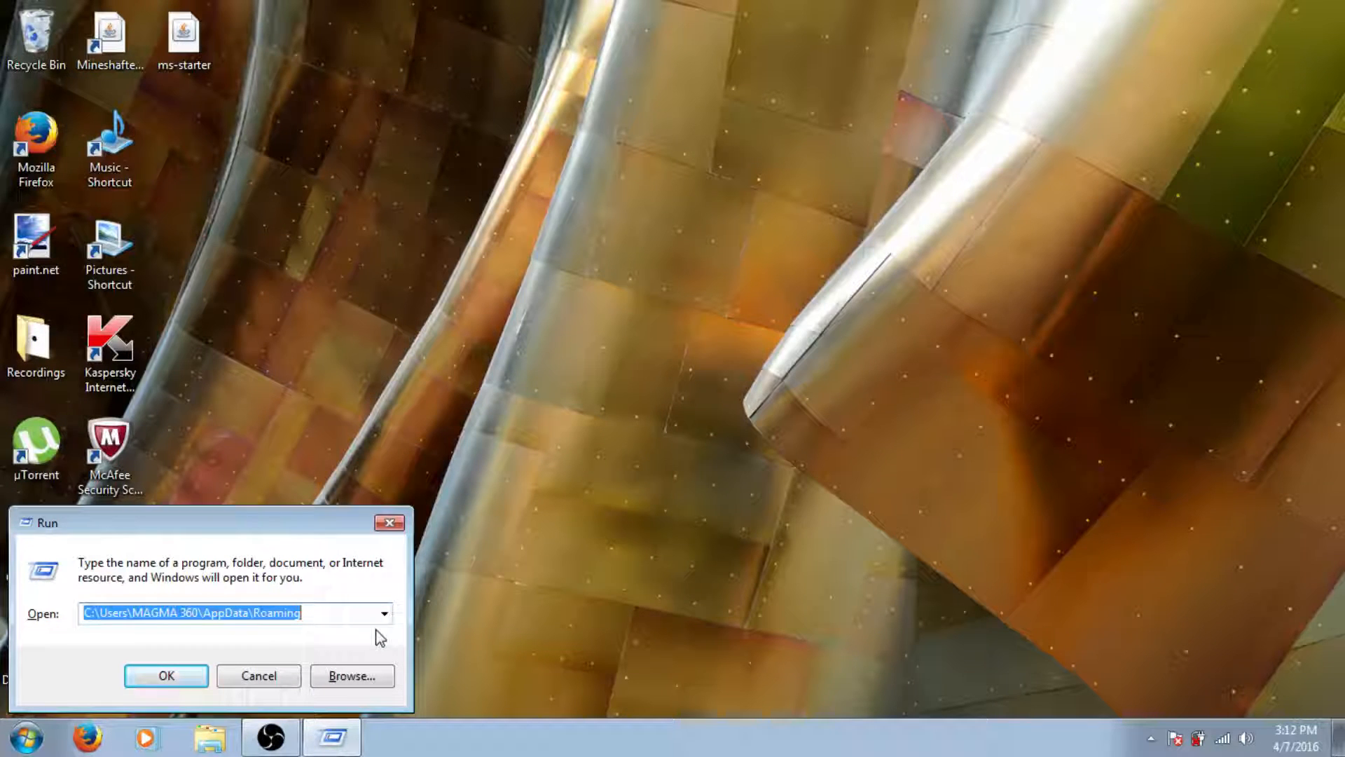
text(%)
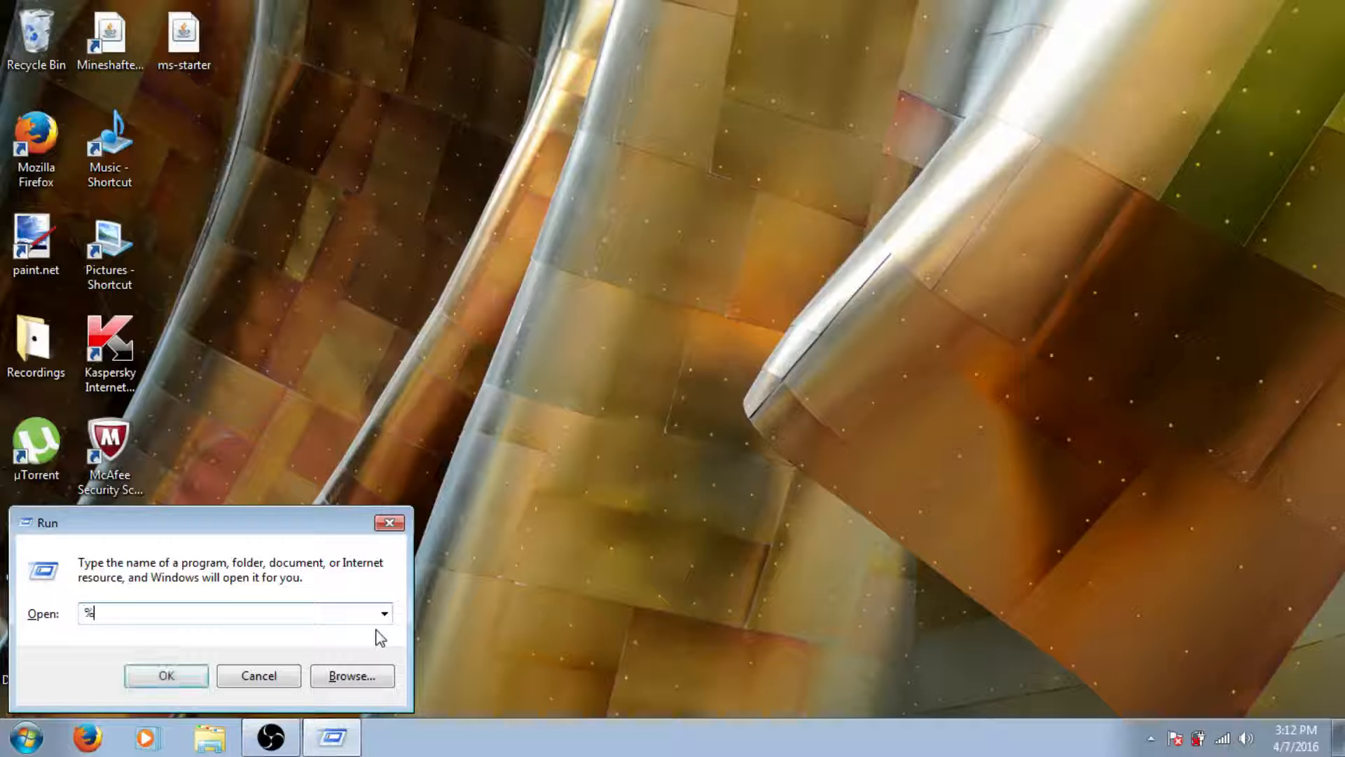
text(appdata)
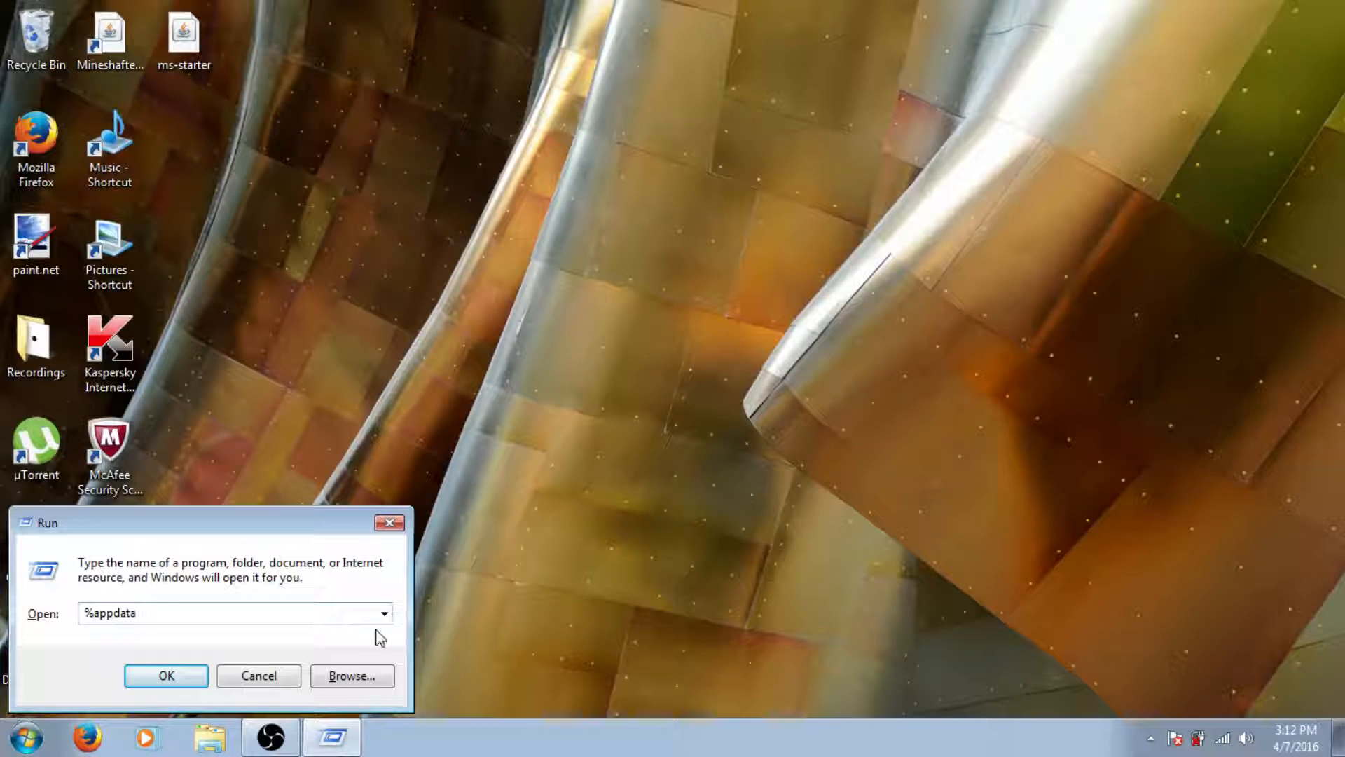
text(%)
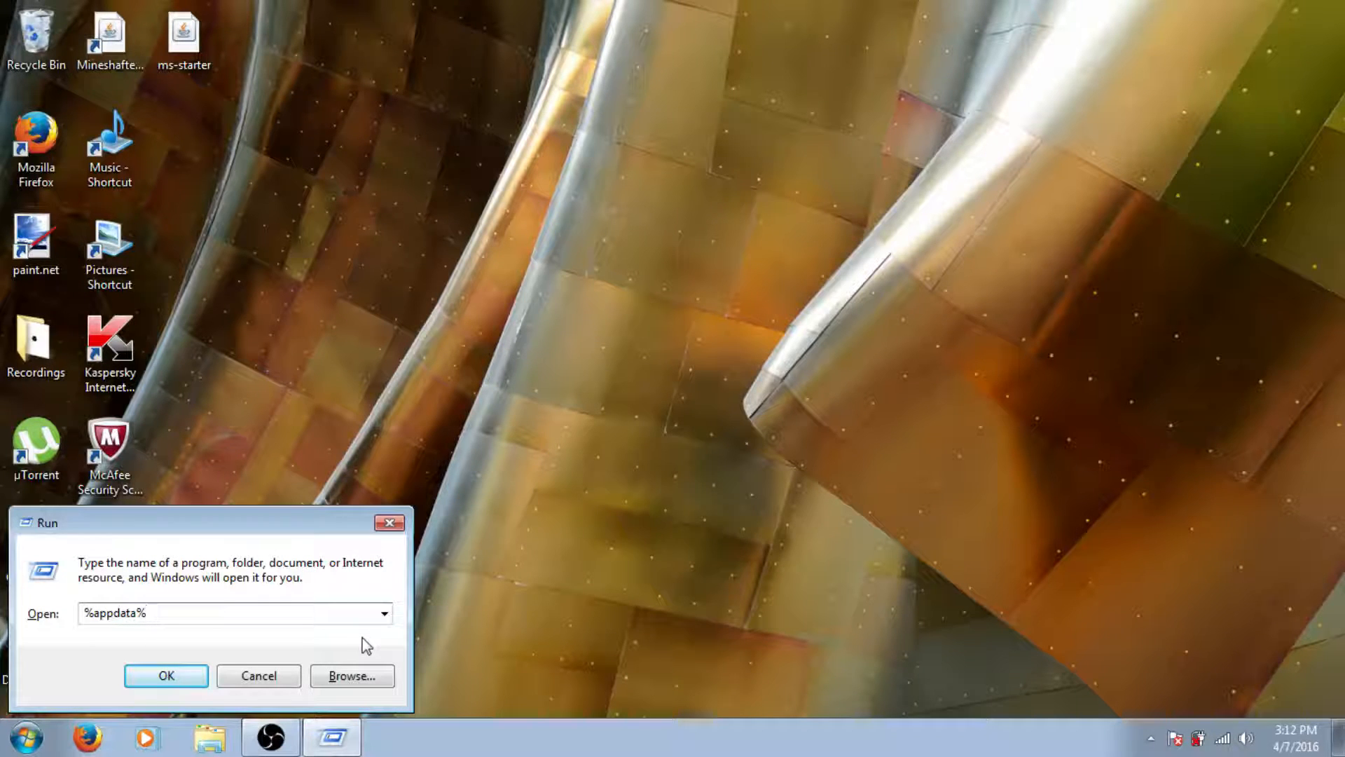
click(166, 676)
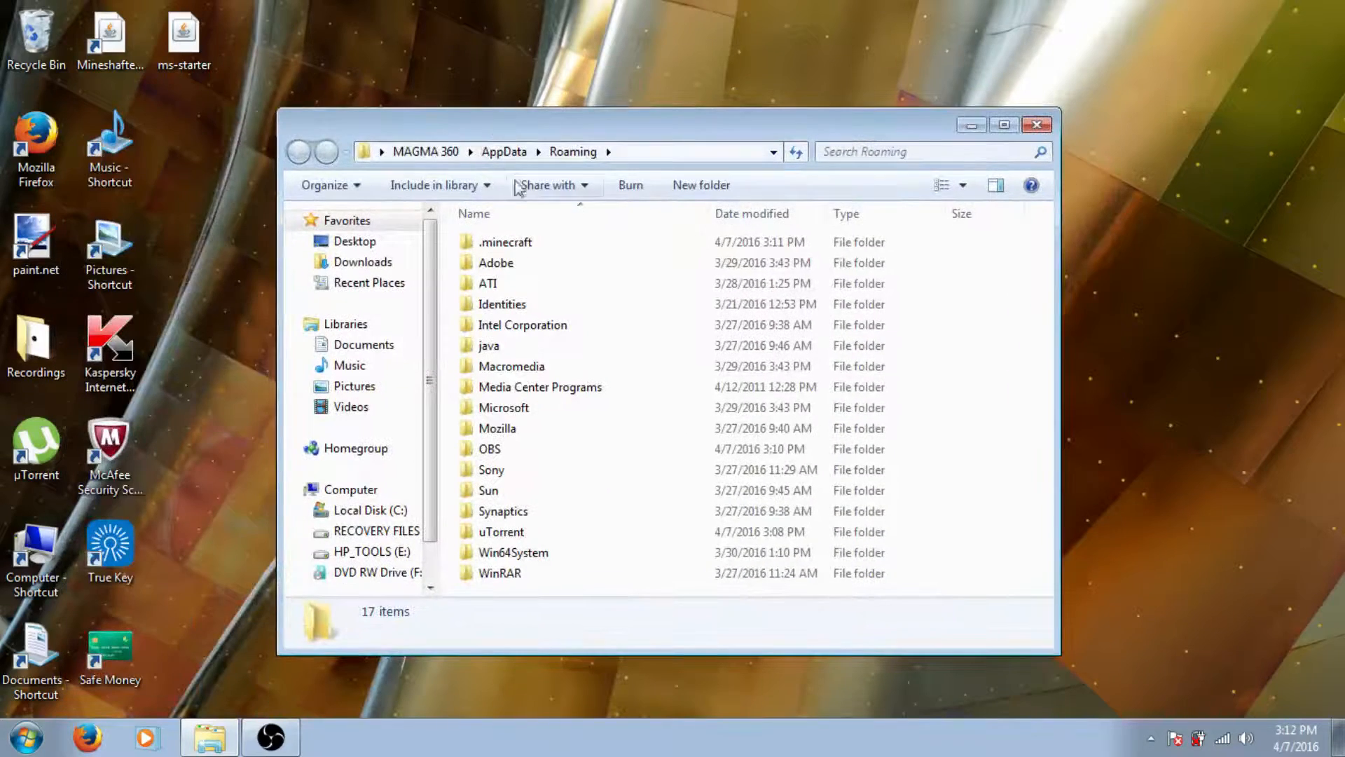
Place ms-starter into the .minecraft folder, then close the Explorer window.
double_click(509, 242)
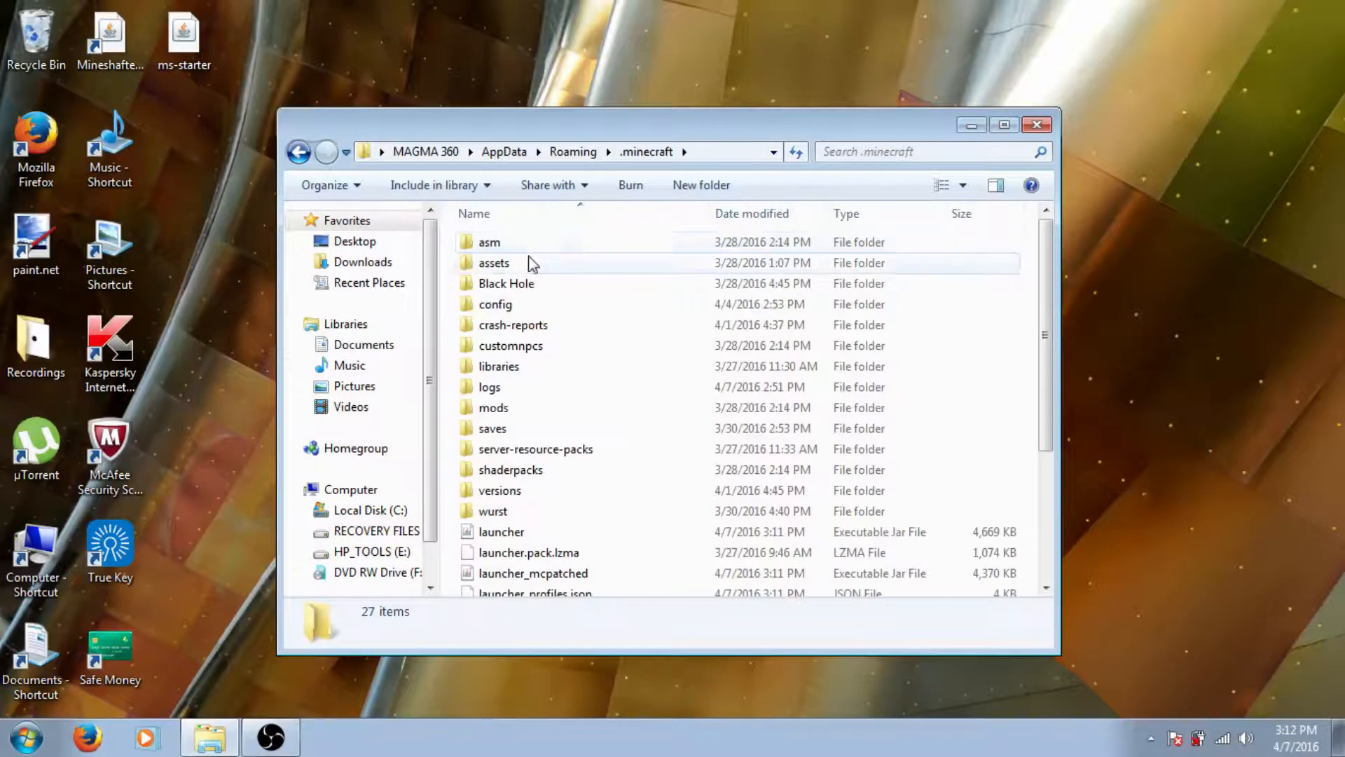
scroll(down, 3)
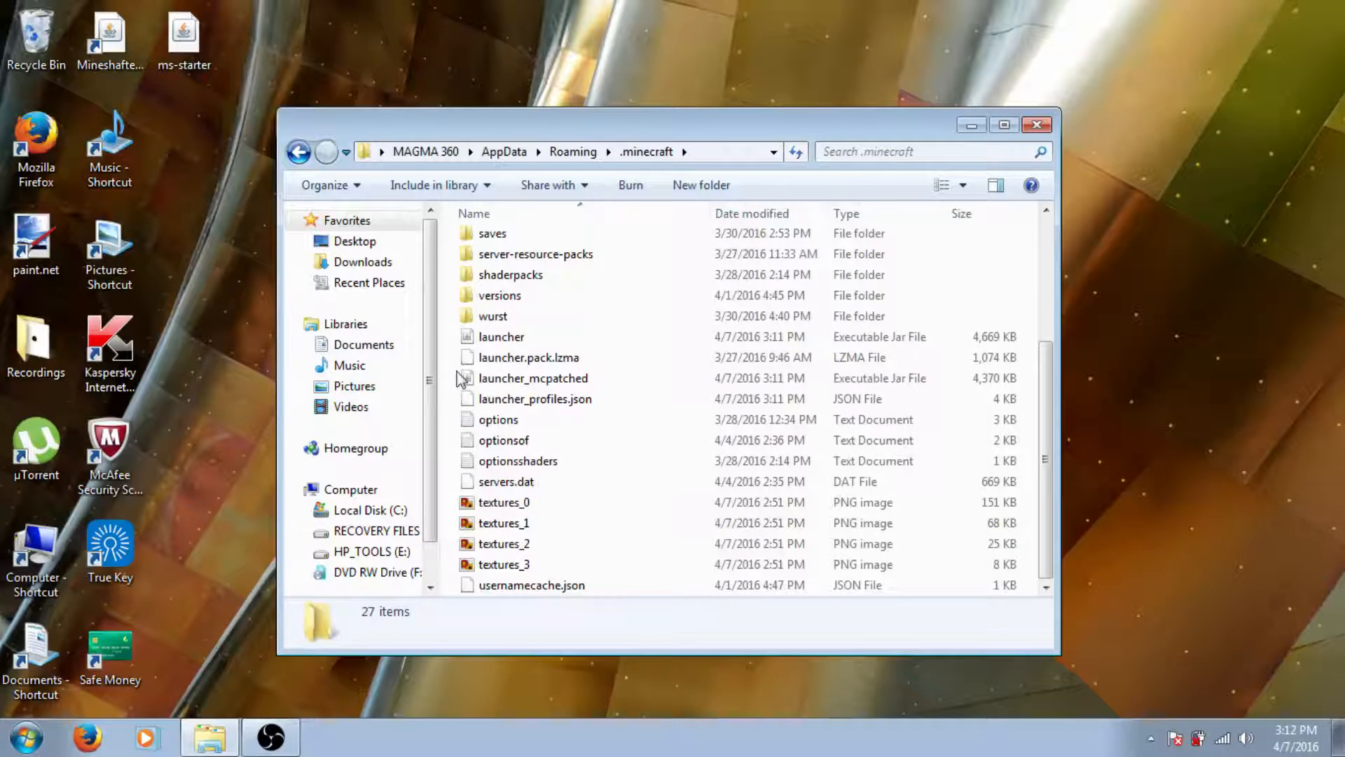
click(506, 420)
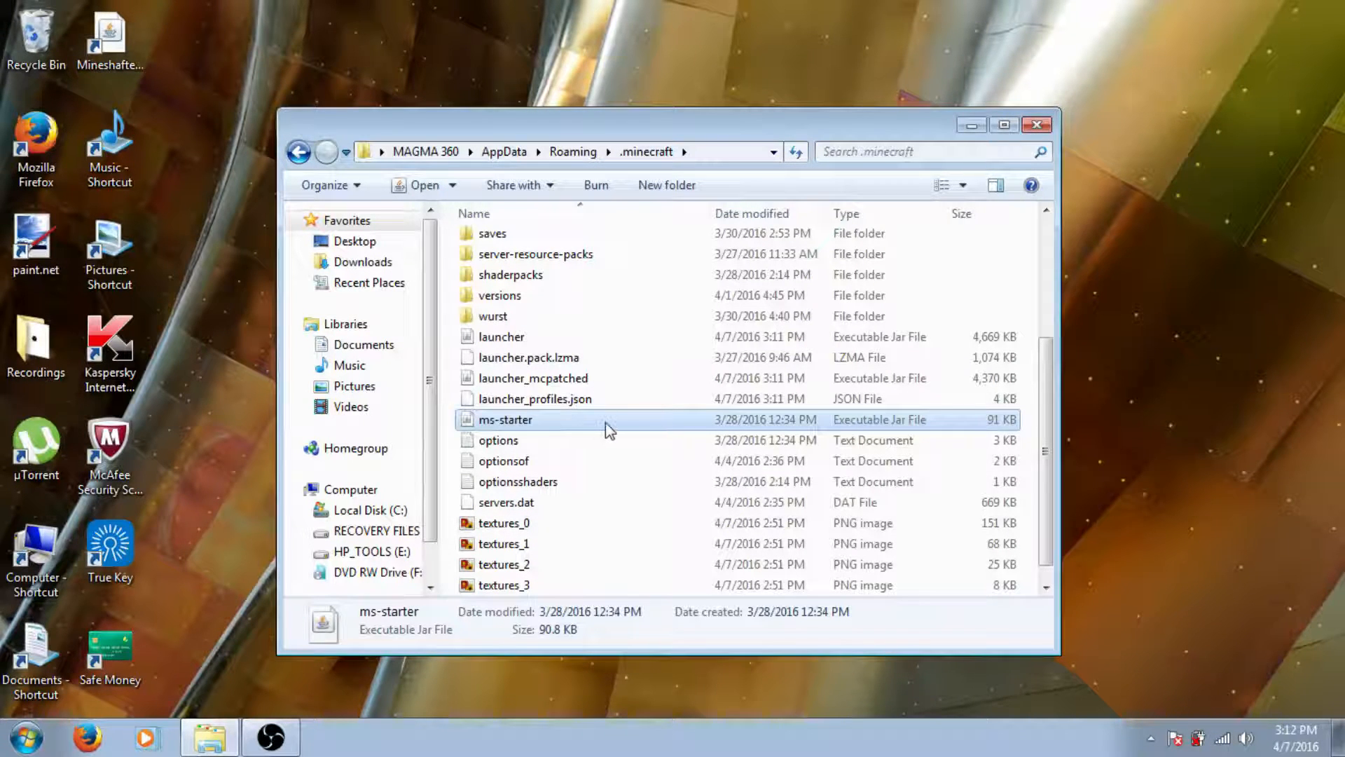
mouse_move(1037, 126)
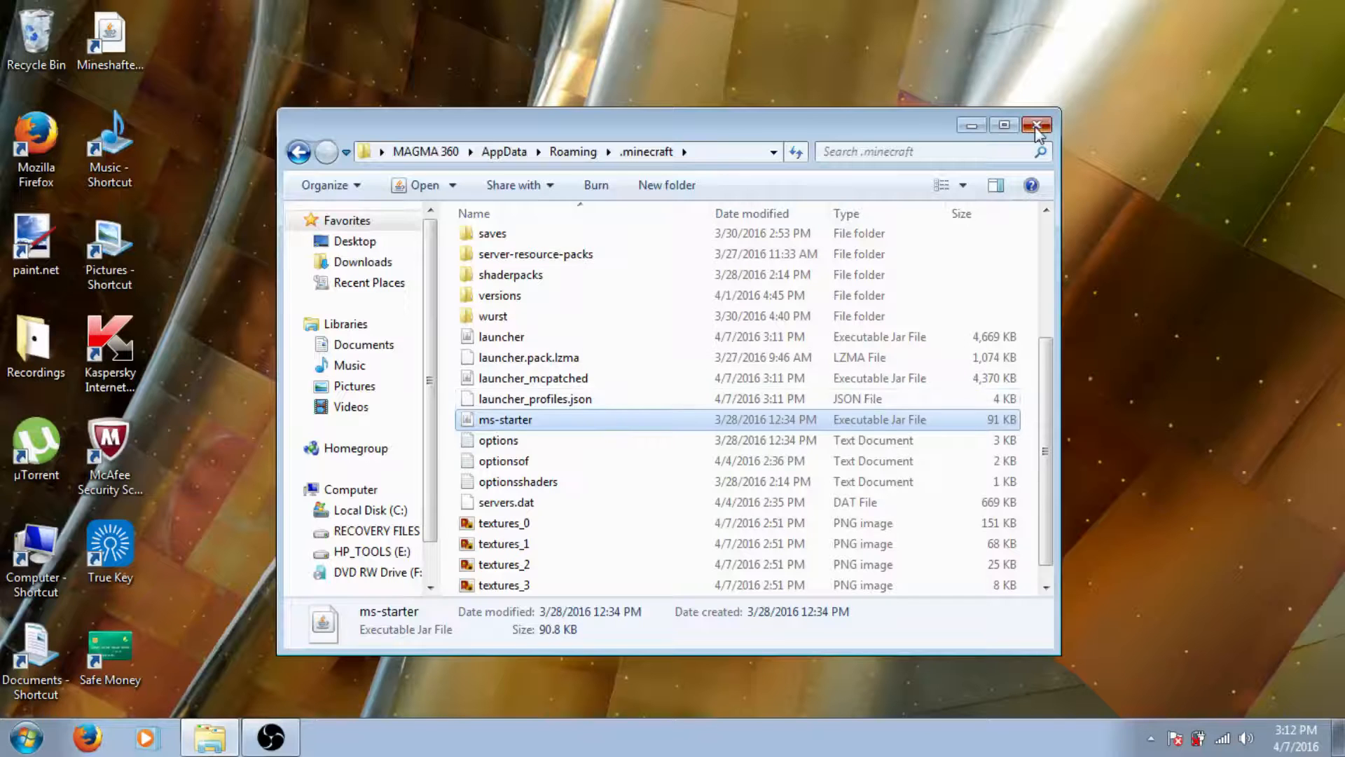
click(1037, 125)
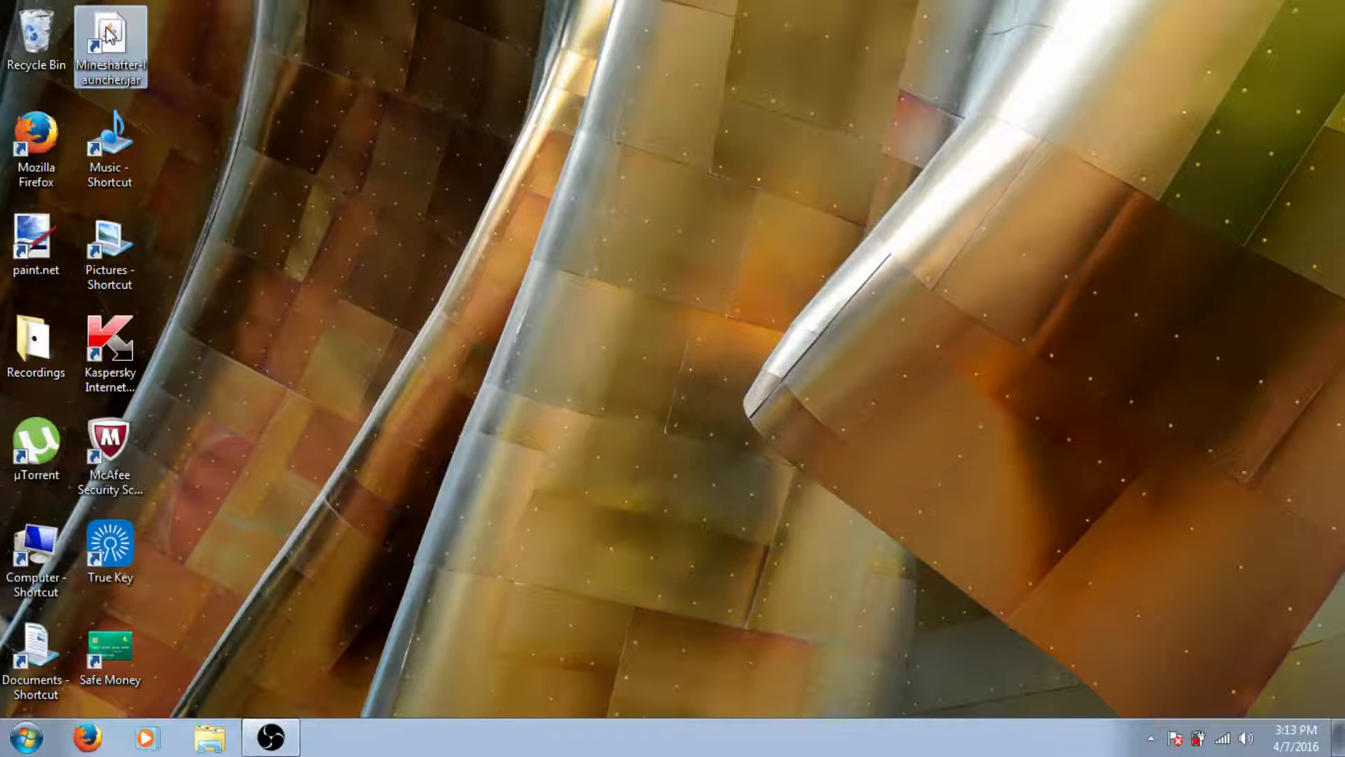
Reopen Mineshafter-launcher.jar and press Play to start Minecraft 1.8.
double_click(105, 35)
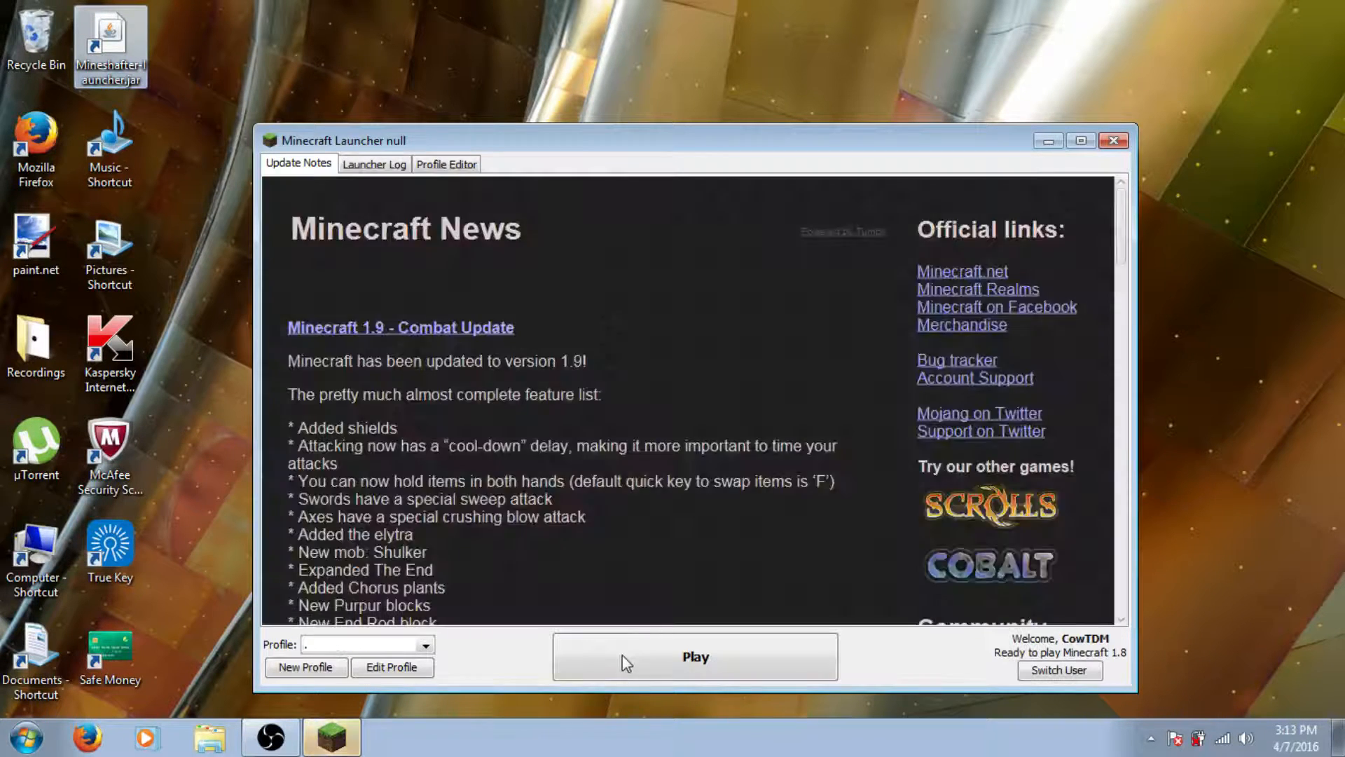
click(696, 657)
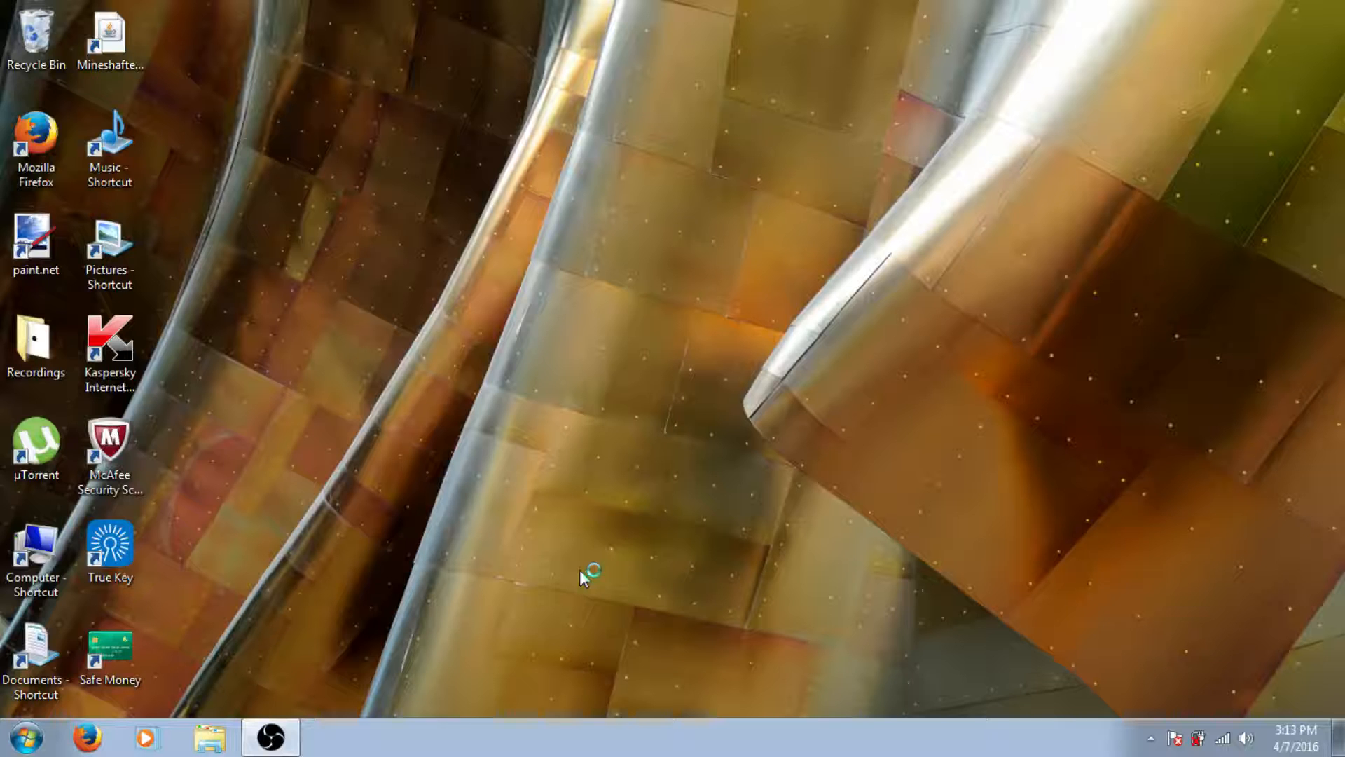
mouse_move(480, 424)
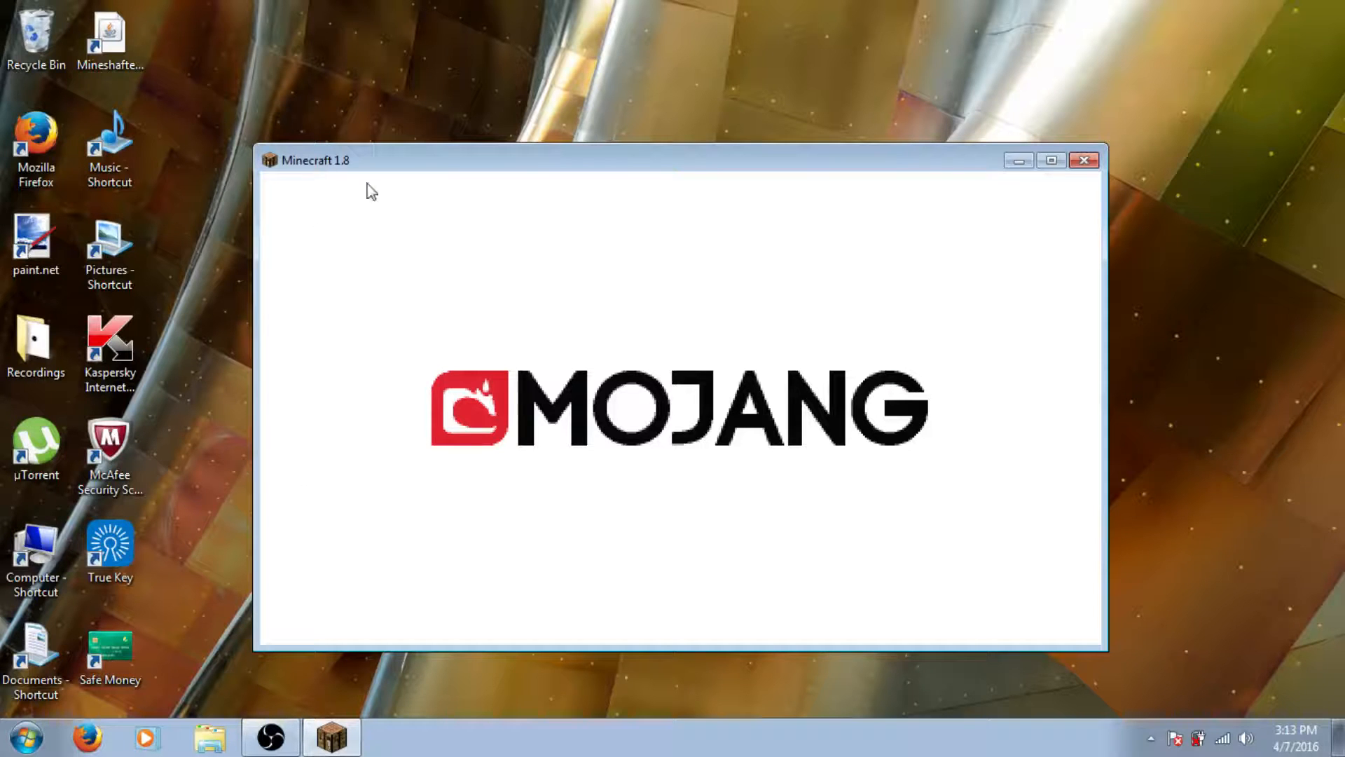
mouse_move(961, 694)
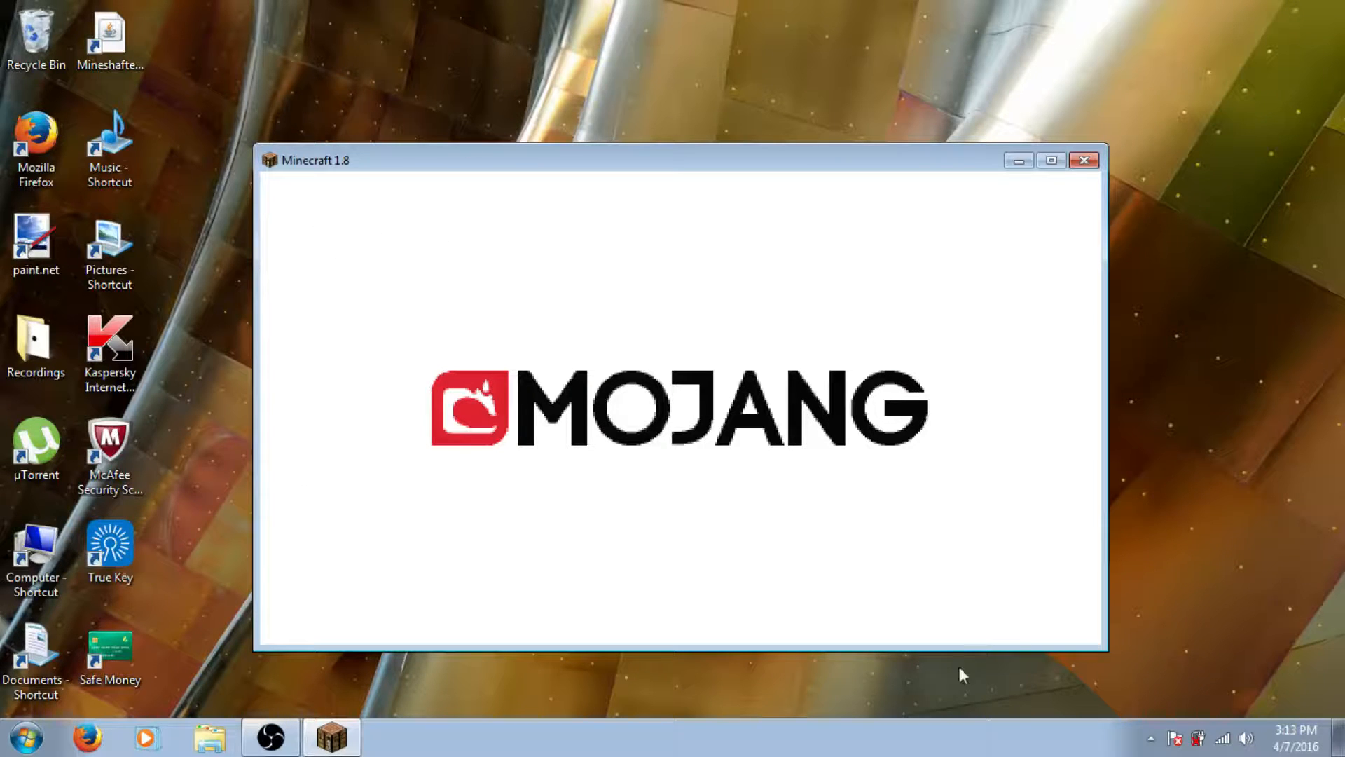
mouse_move(1110, 600)
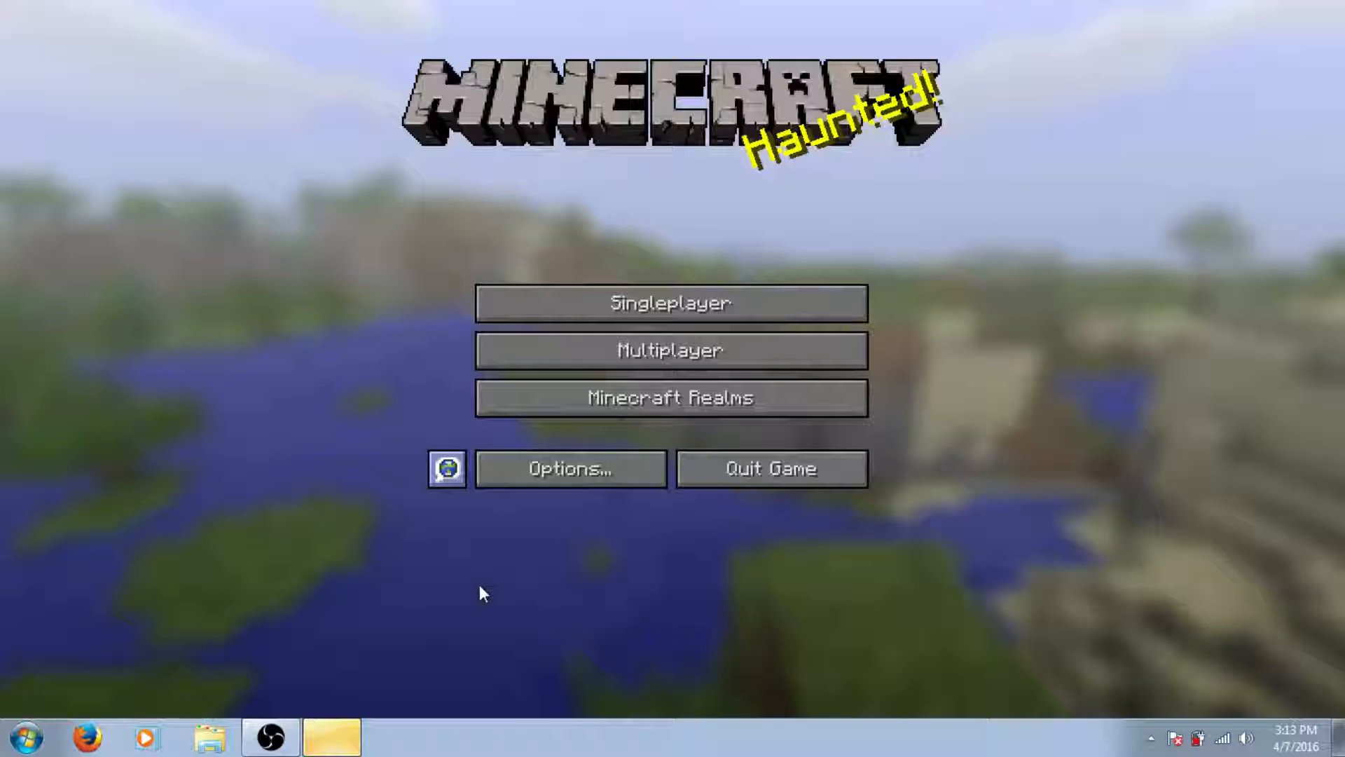
mouse_move(573, 547)
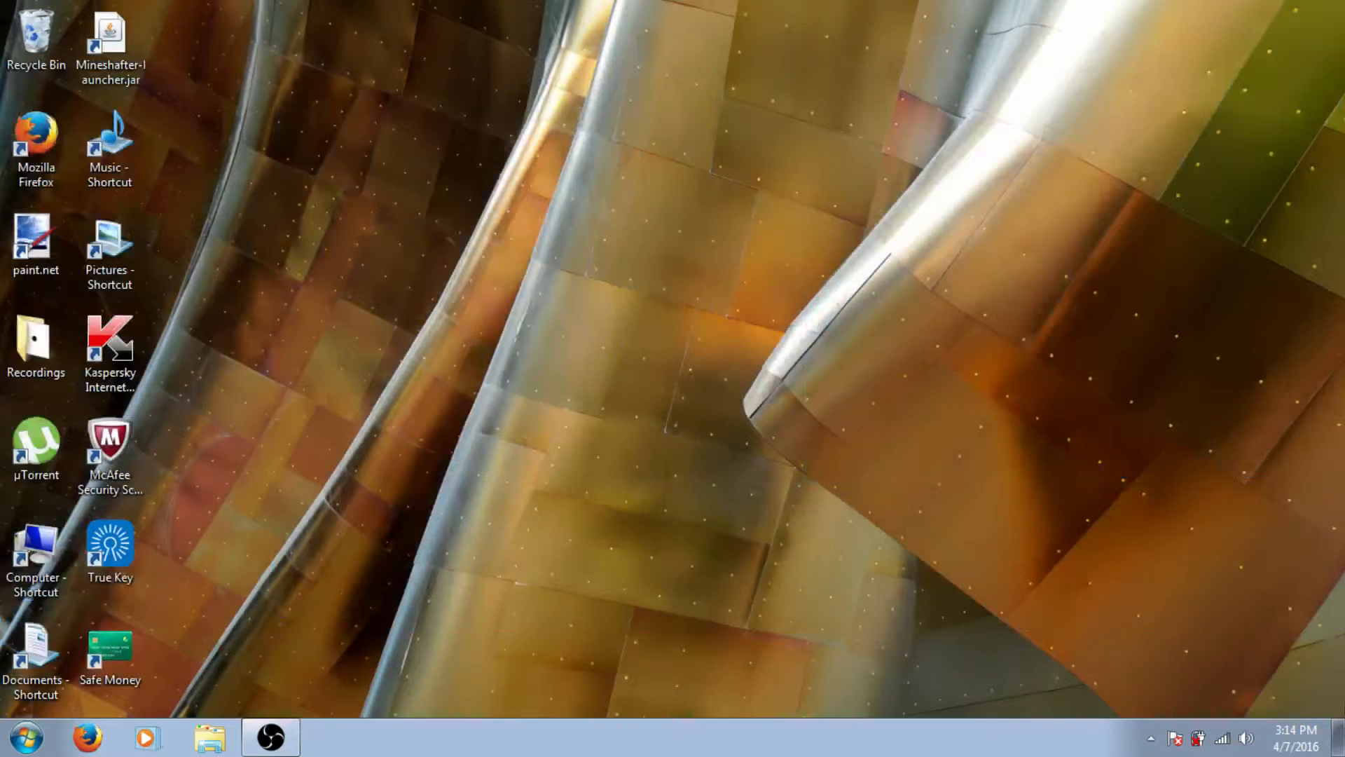
mouse_move(1338, 750)
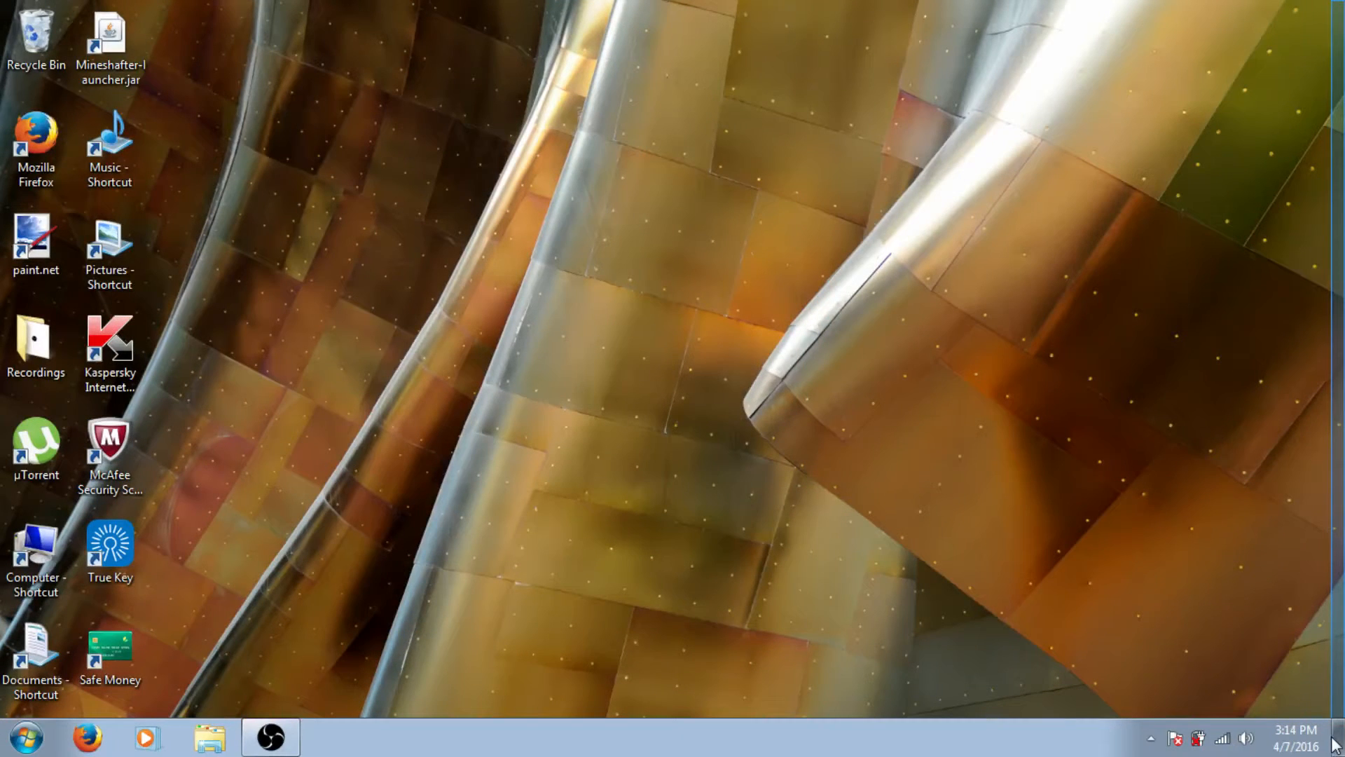